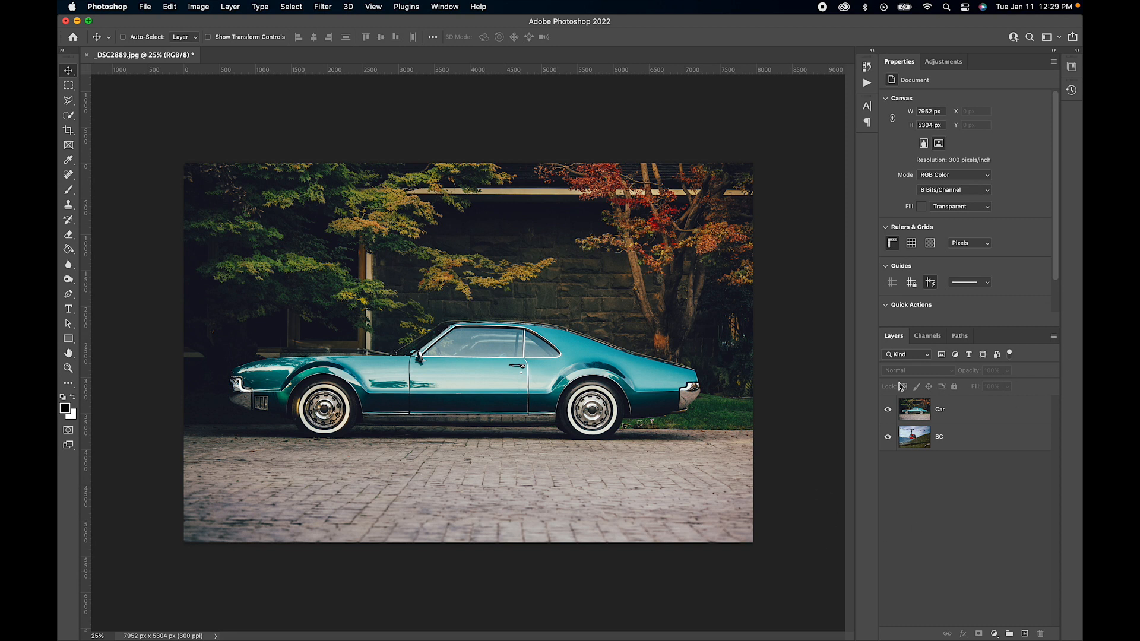
mouse_move(804, 336)
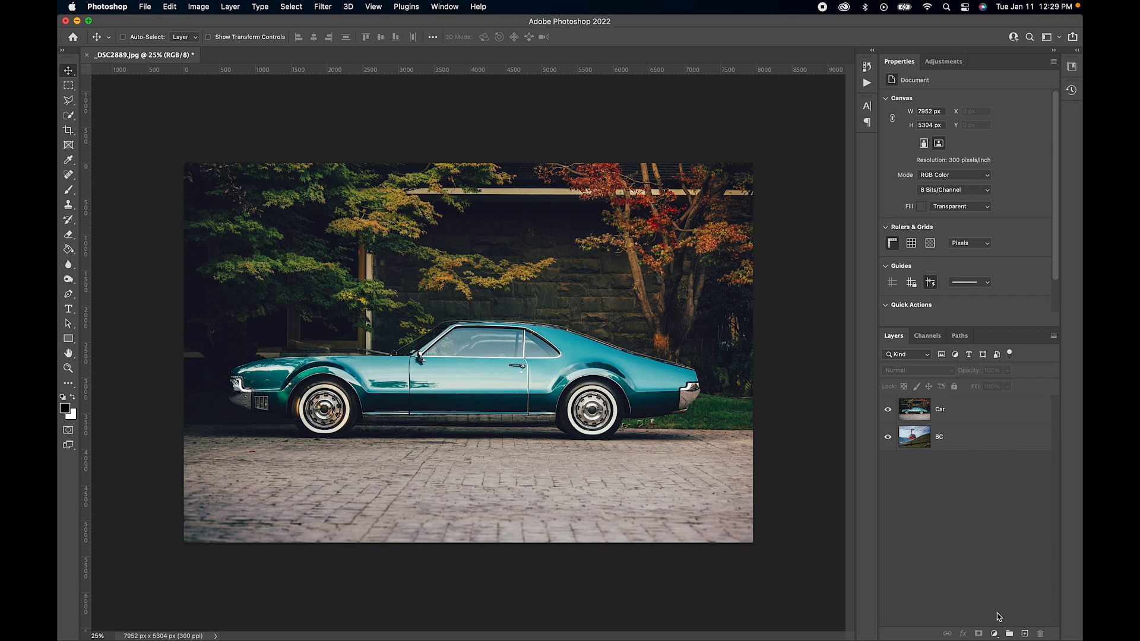
- Bring up the fill and adjustment layer list from the Layers panel
left_click(994, 634)
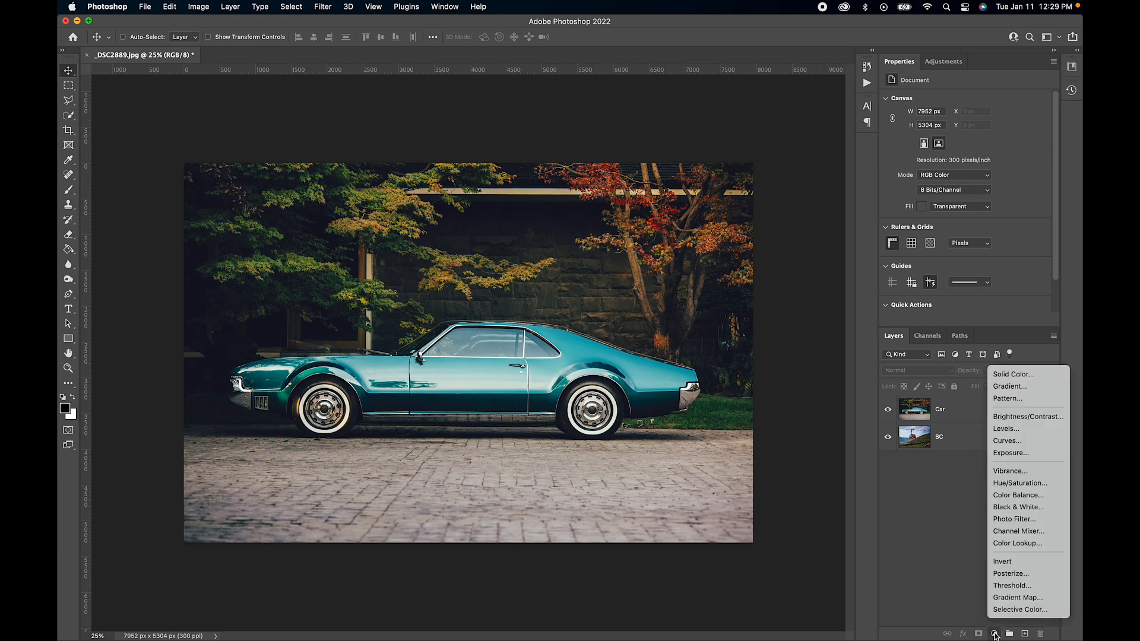
mouse_move(1009, 386)
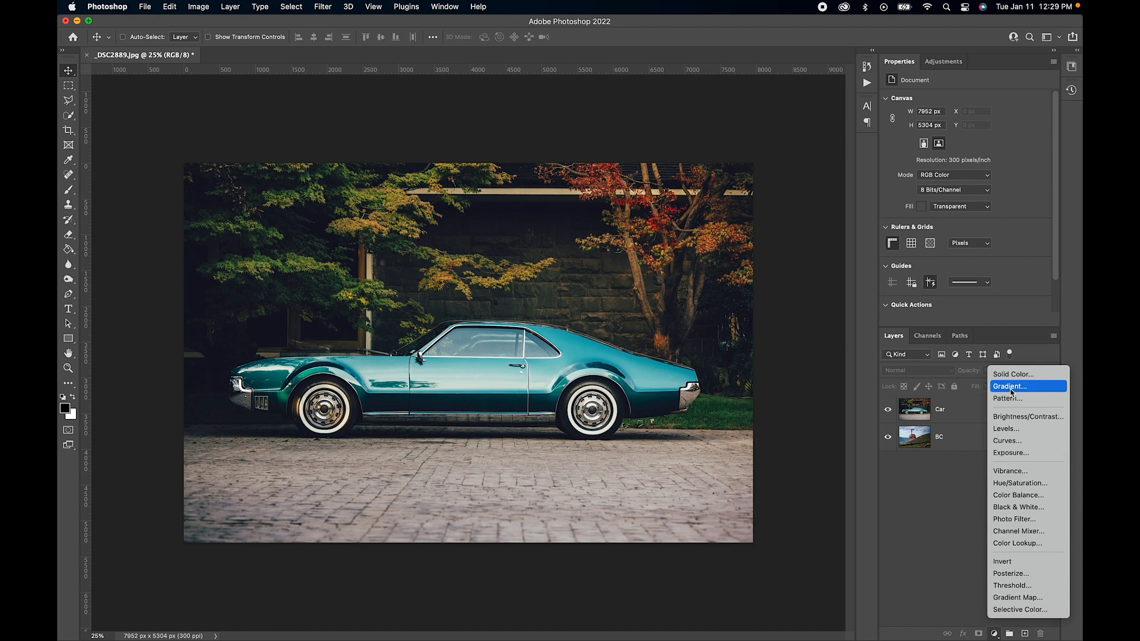
- Add a Gradient Fill layer above Car with its angle set to 0
left_click(1009, 386)
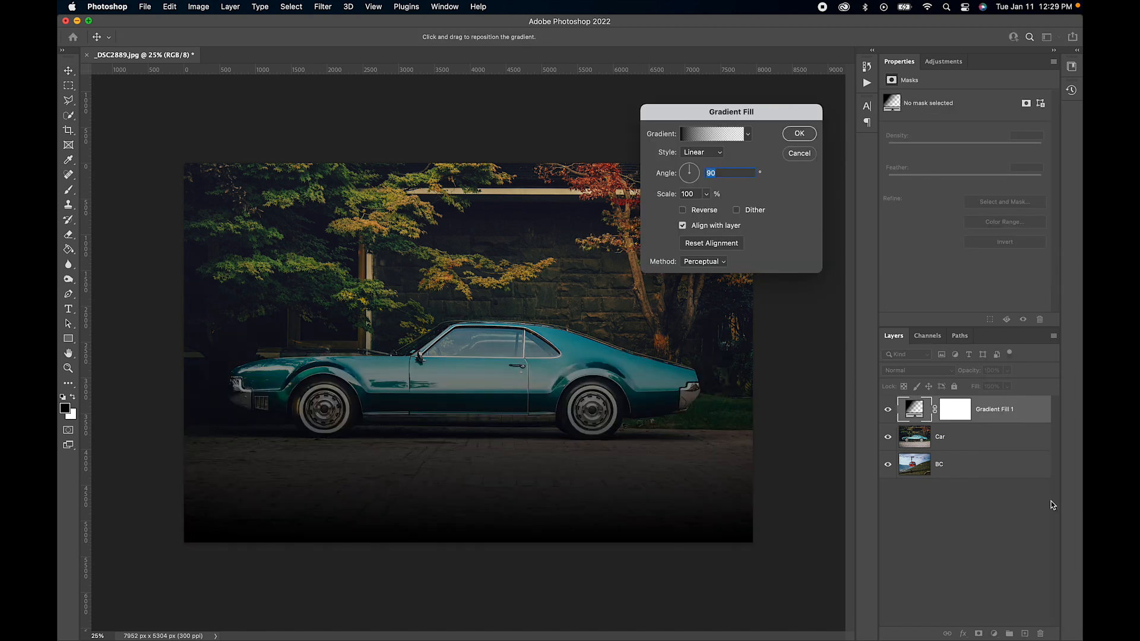
mouse_move(695, 174)
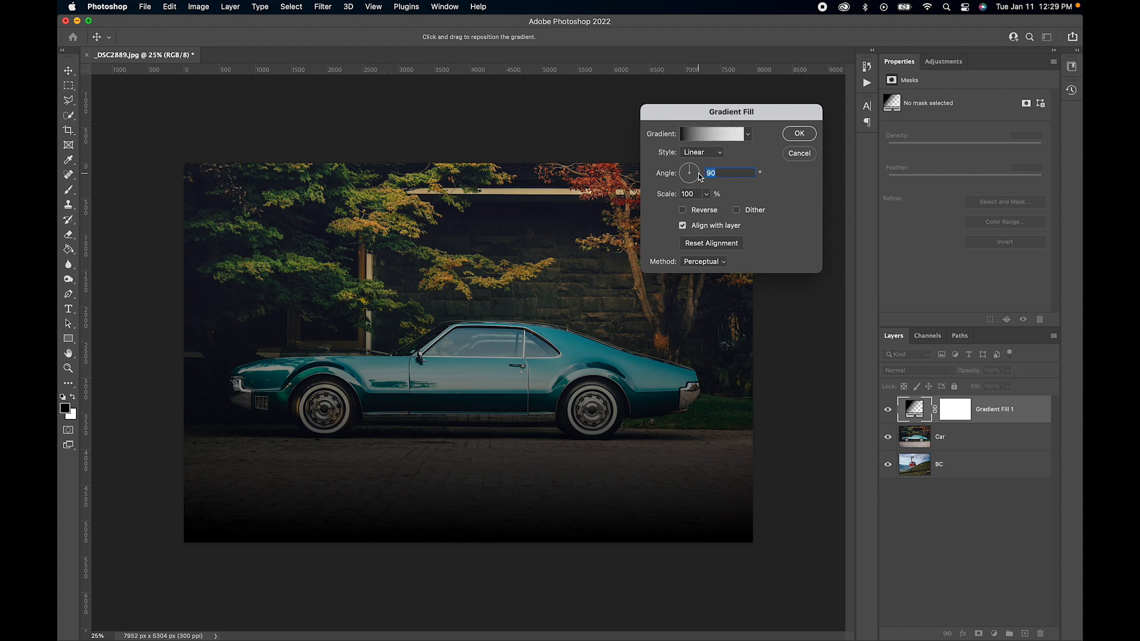
mouse_move(579, 107)
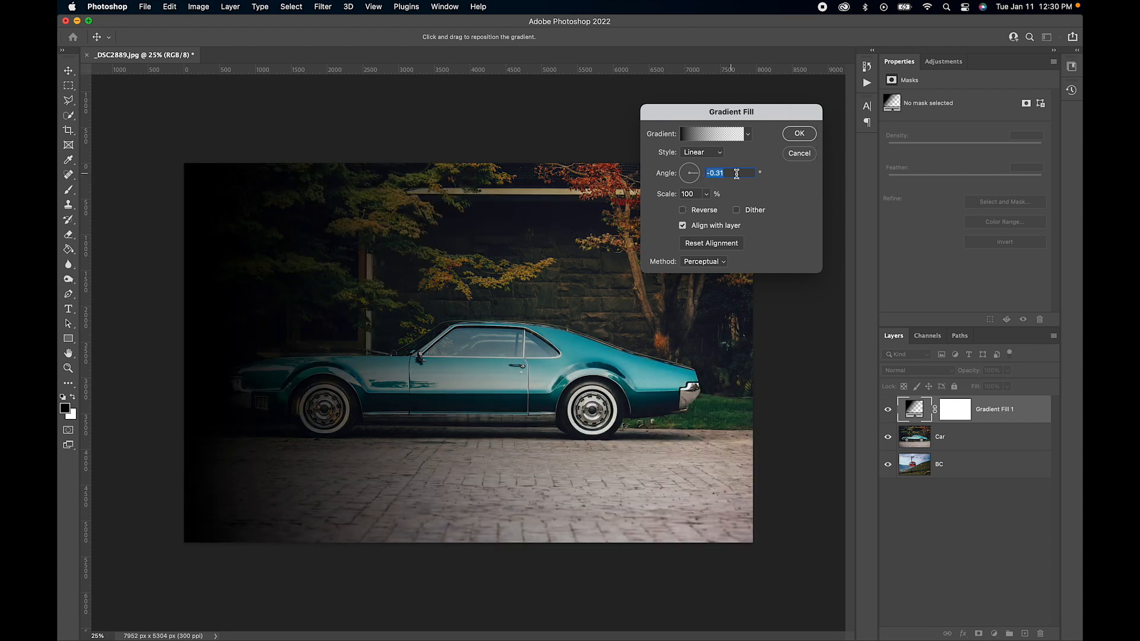
type("0")
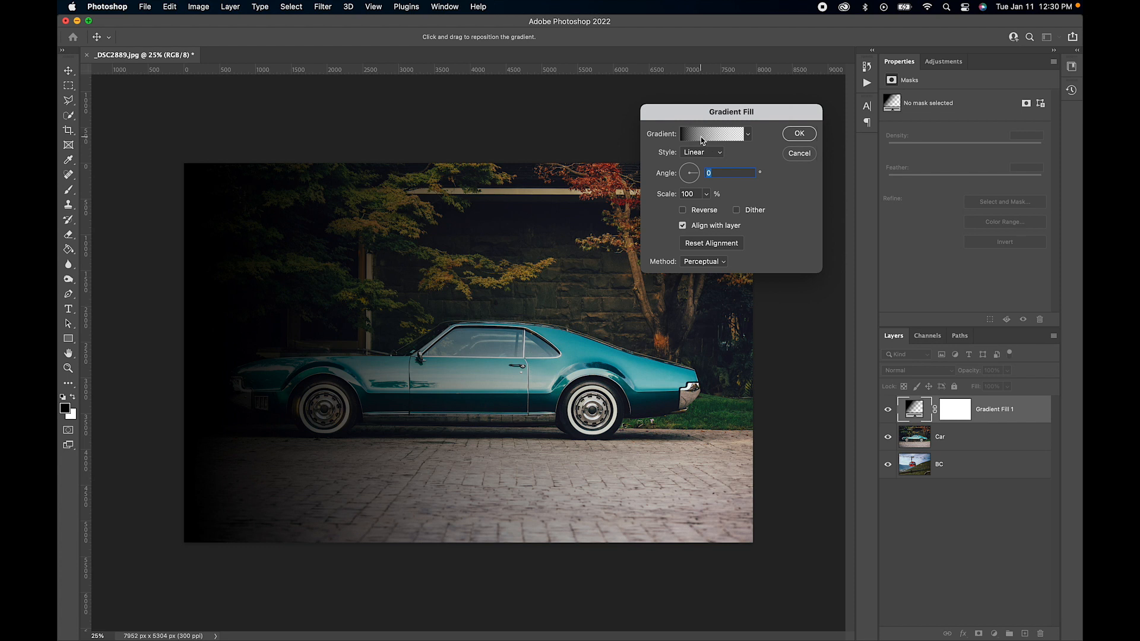
- Edit the gradient's opacity stops so black covers all but the right edge, stop at 83%
left_click(713, 133)
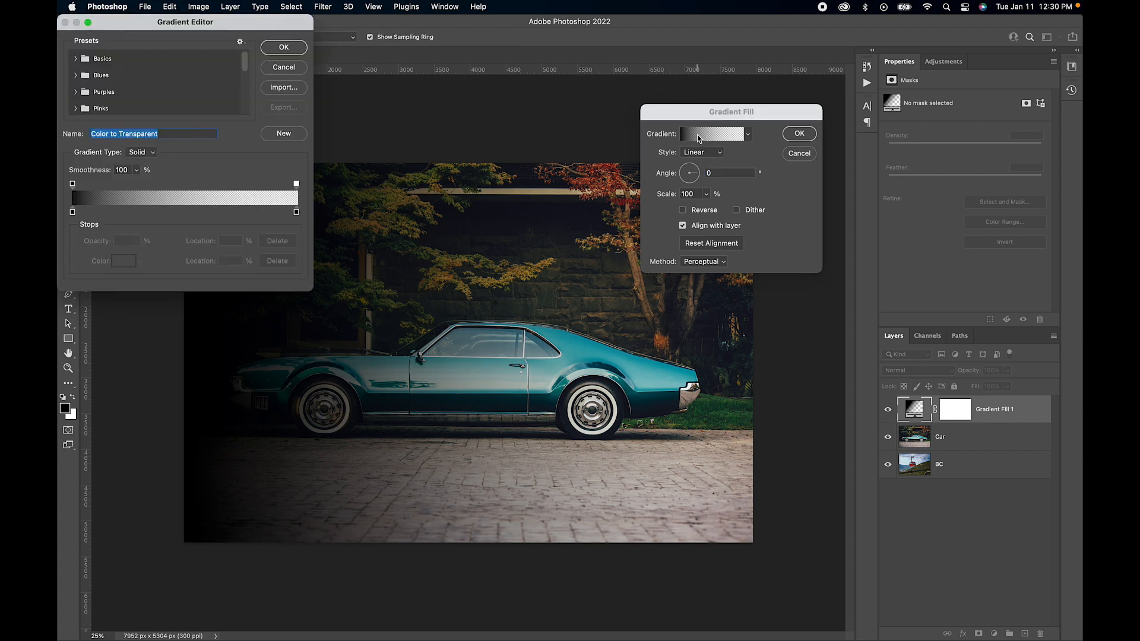
left_click_drag(186, 21, 459, 73)
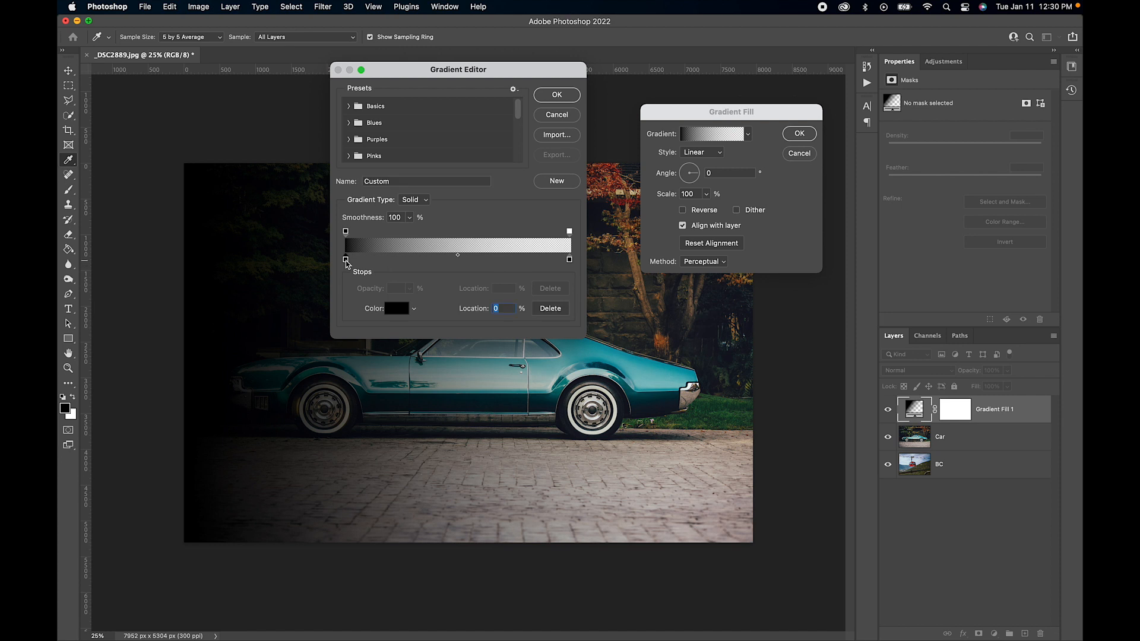
mouse_move(393, 314)
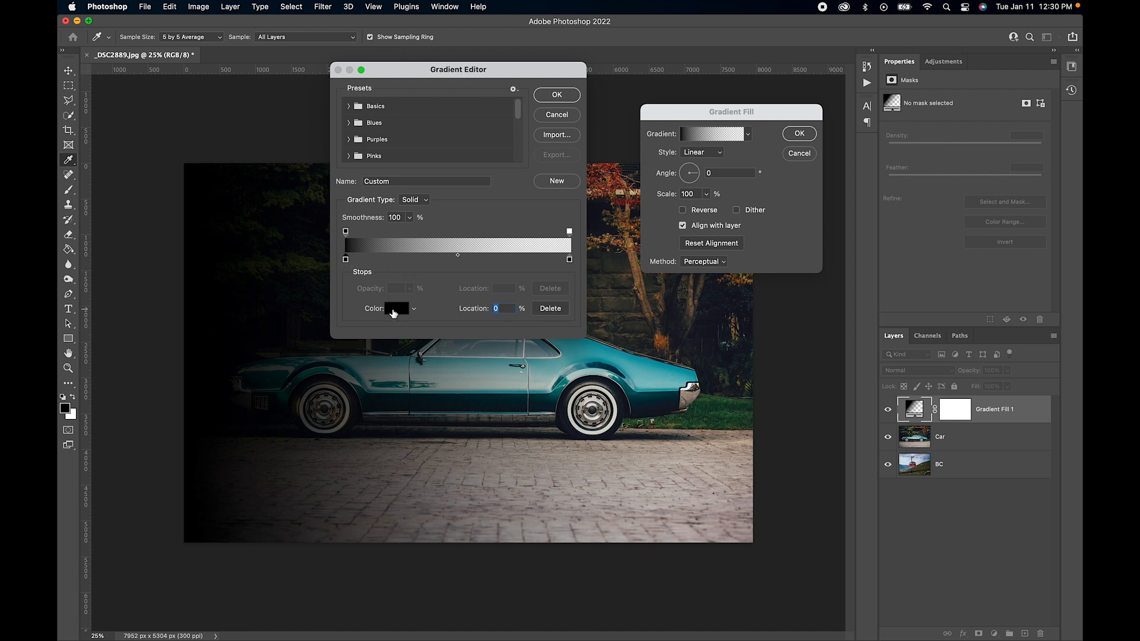
left_click(397, 309)
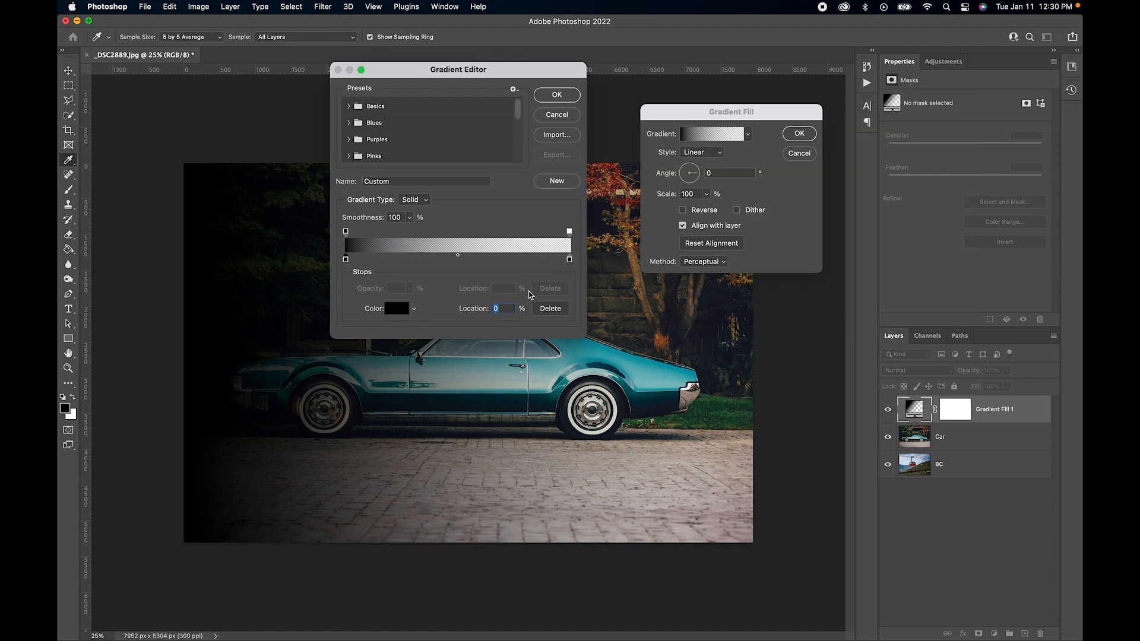
left_click(346, 232)
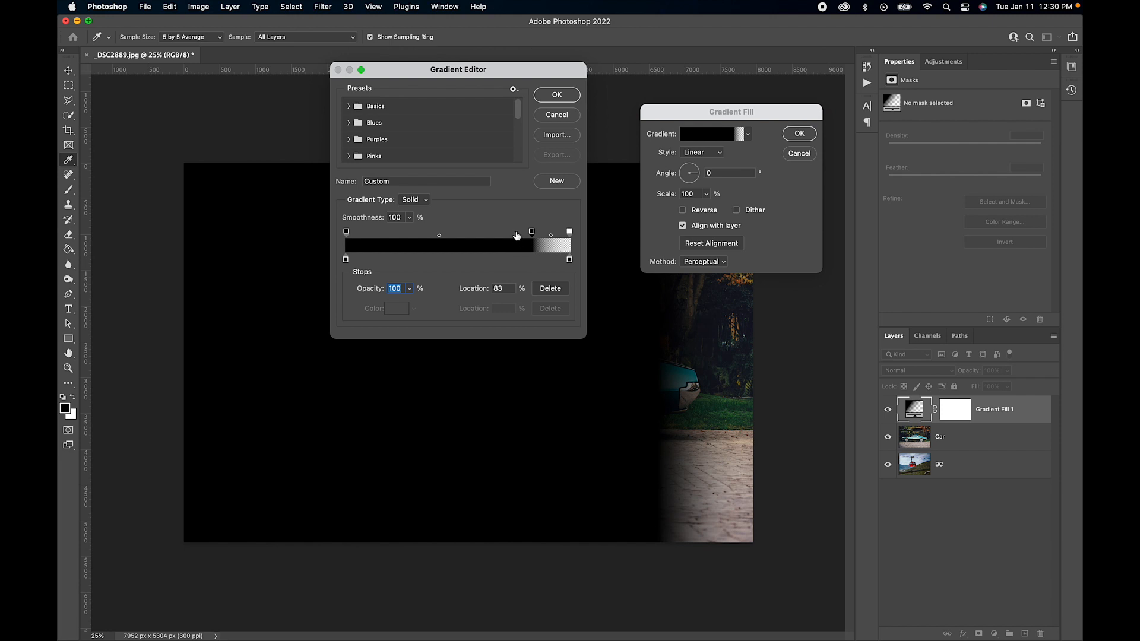
- Make the left side transparent and position opacity stops into a narrow vertical band
left_click_drag(531, 231, 497, 232)
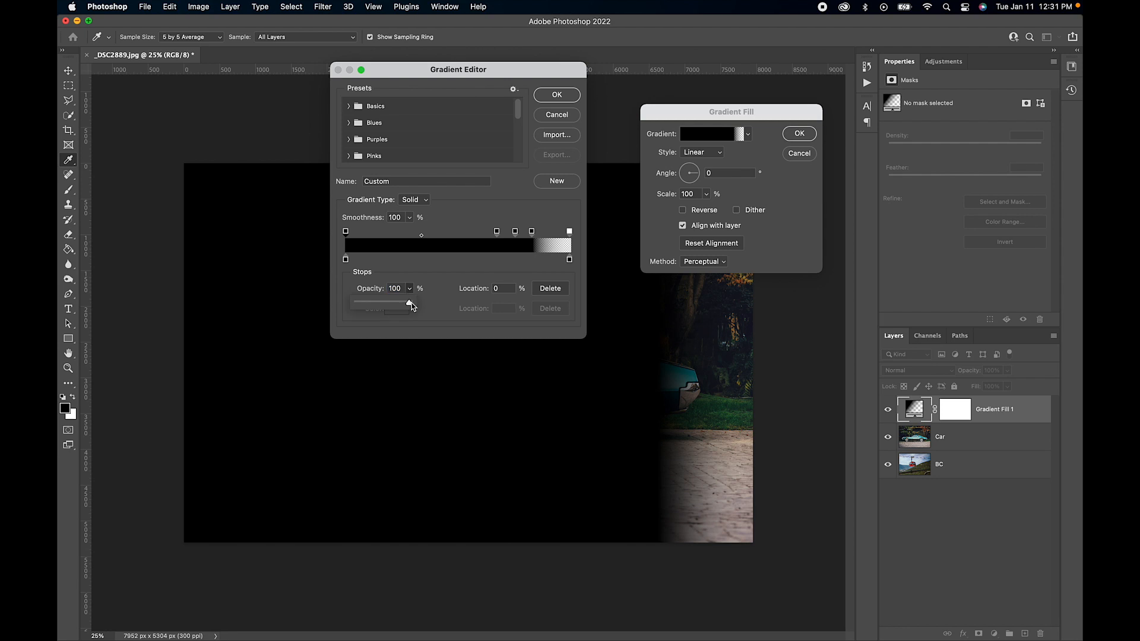
left_click_drag(411, 302, 356, 302)
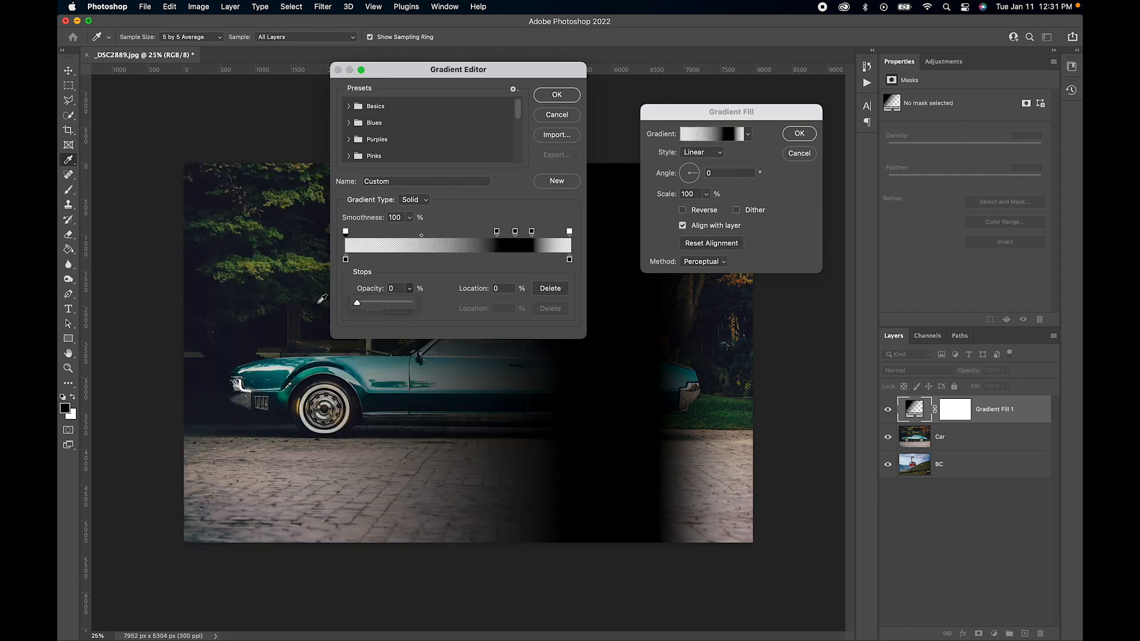
mouse_move(449, 124)
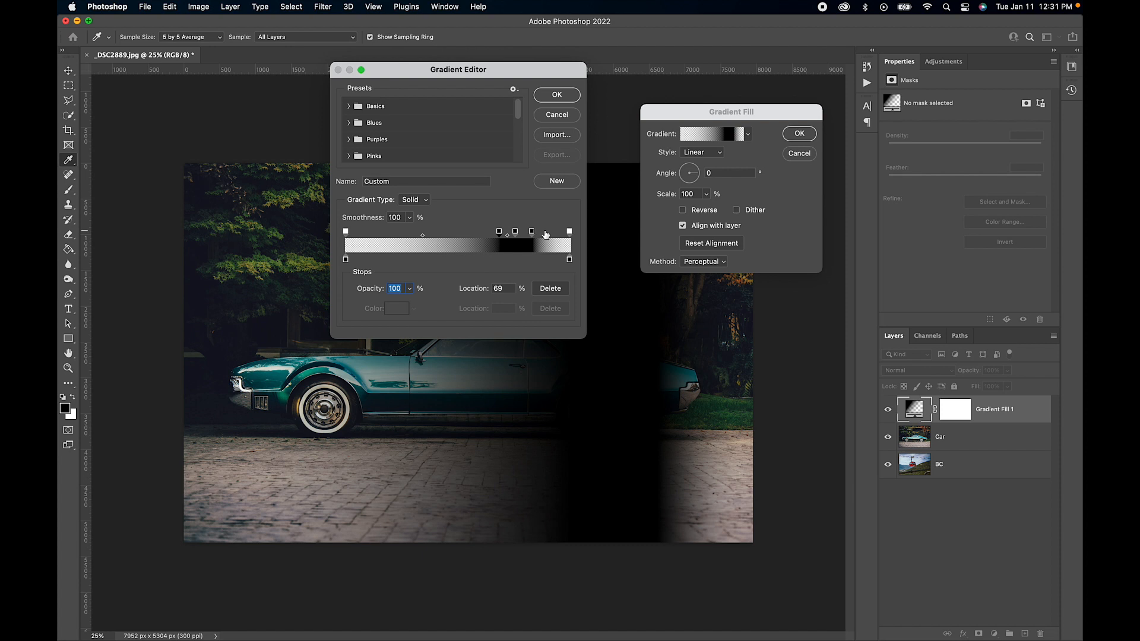
left_click_drag(531, 232, 544, 232)
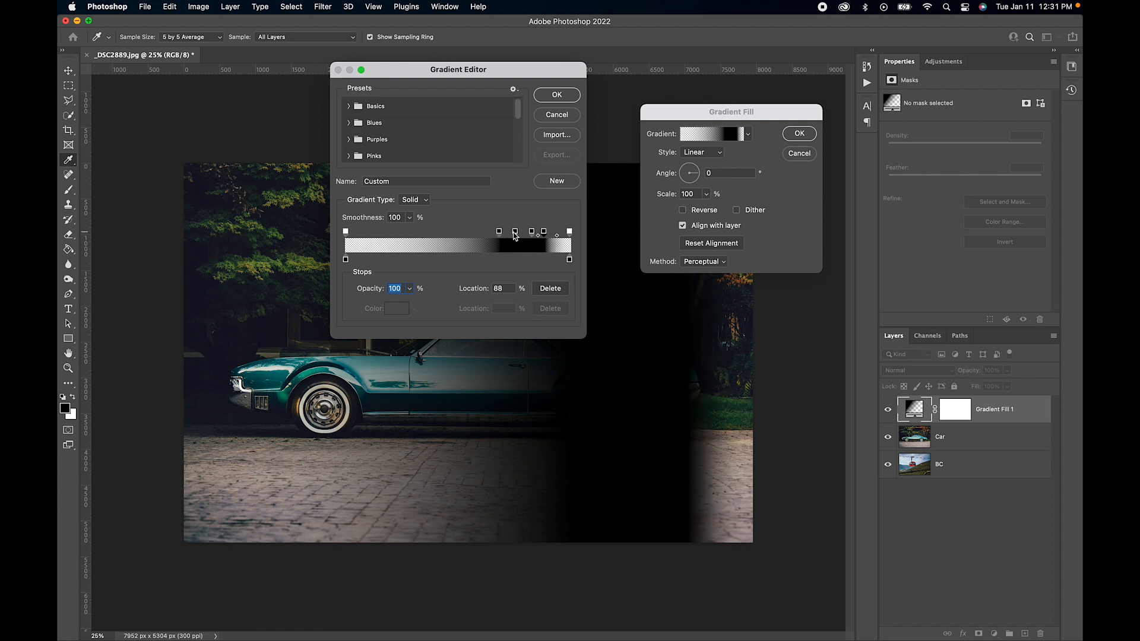
left_click_drag(514, 233, 501, 232)
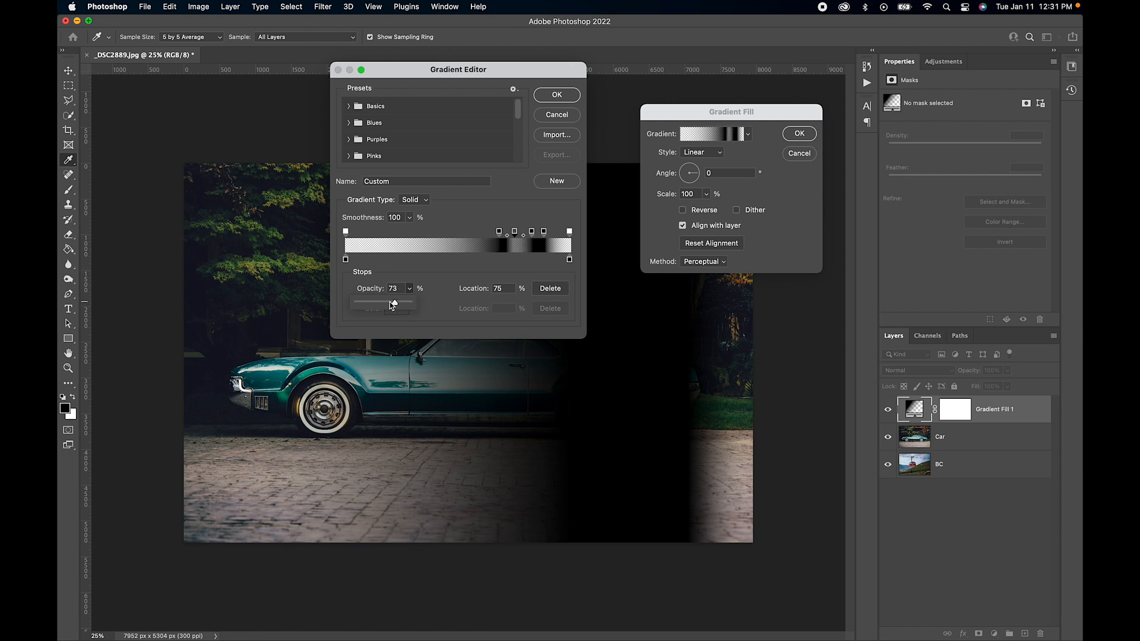
- Lower the band stops' opacity for a softer dark band and accept the gradient
left_click_drag(395, 303, 381, 303)
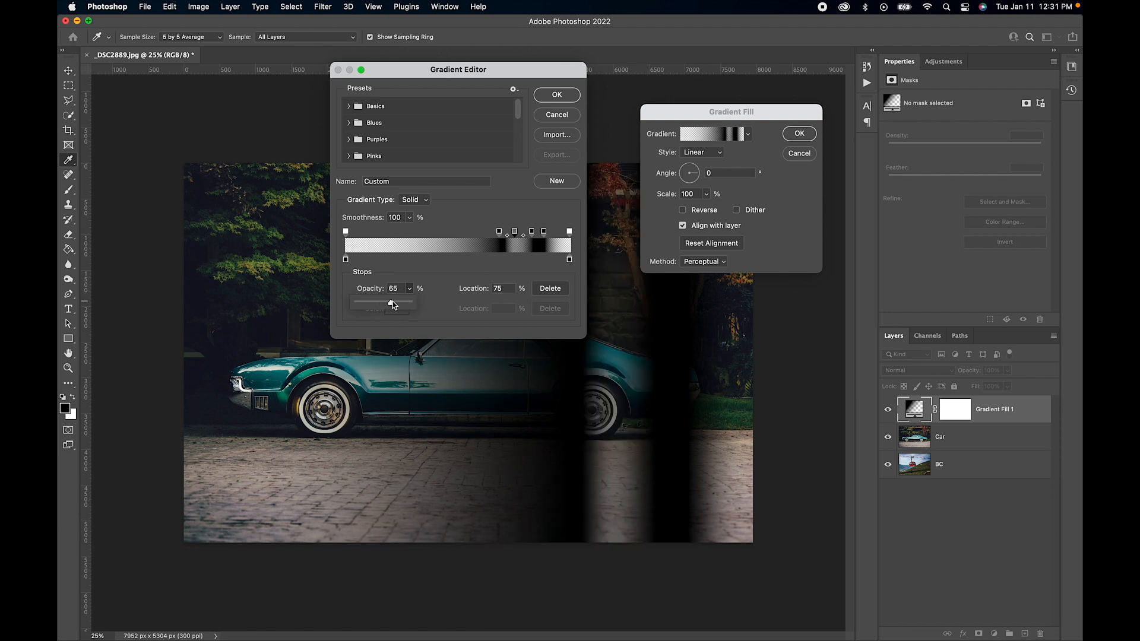
left_click_drag(384, 300, 398, 300)
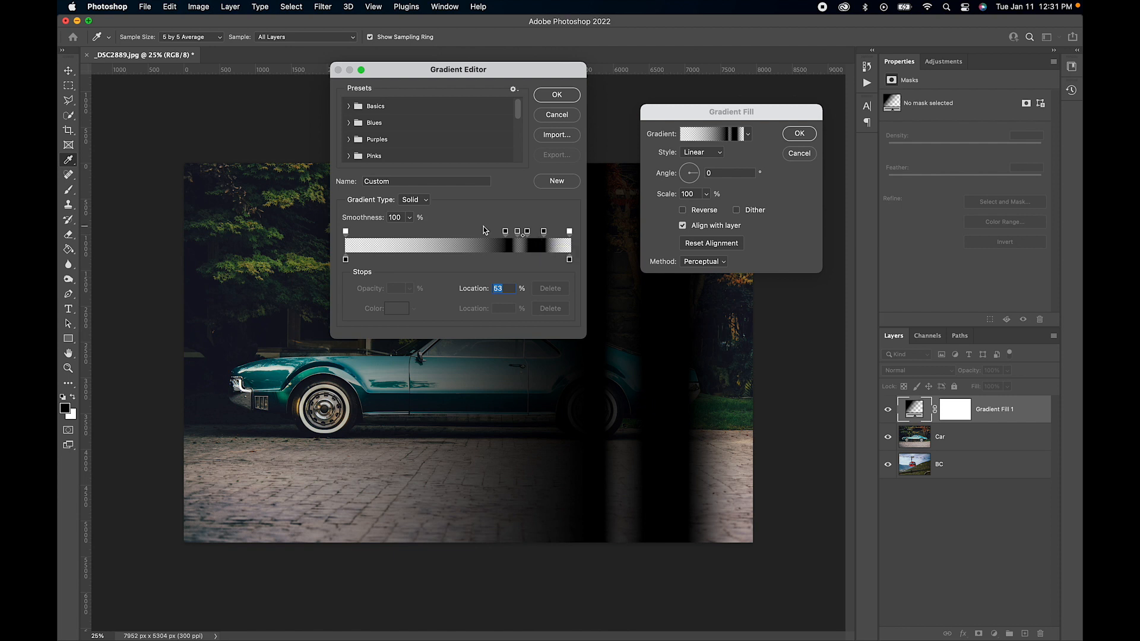
left_click(555, 95)
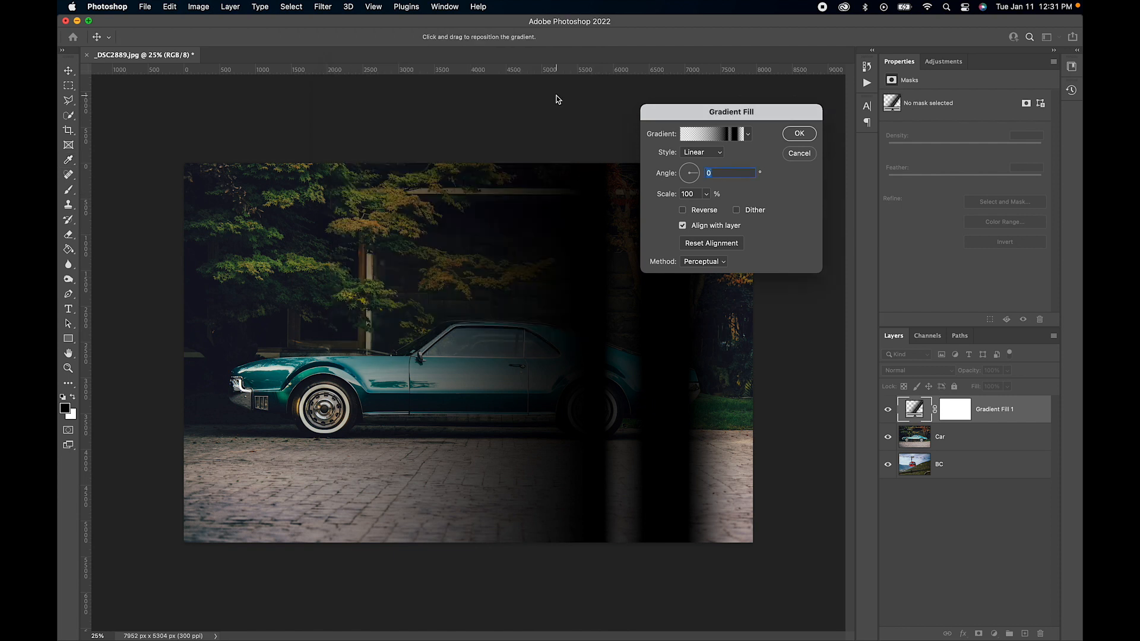
- Commit the gradient fill layer and blend it in Screen mode
left_click(799, 133)
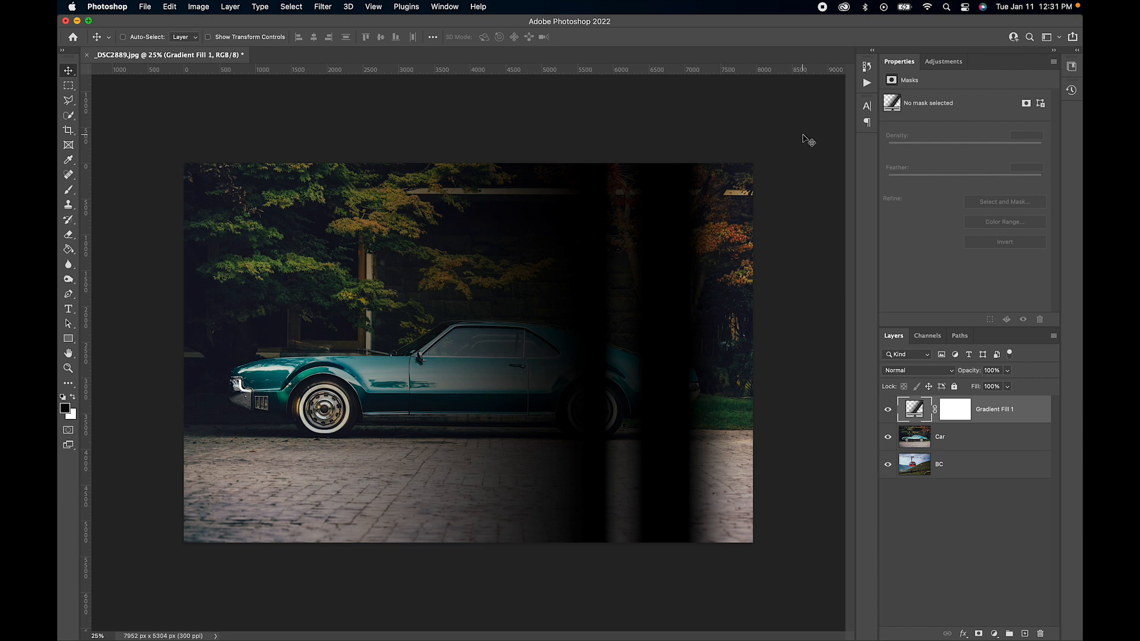
left_click(918, 370)
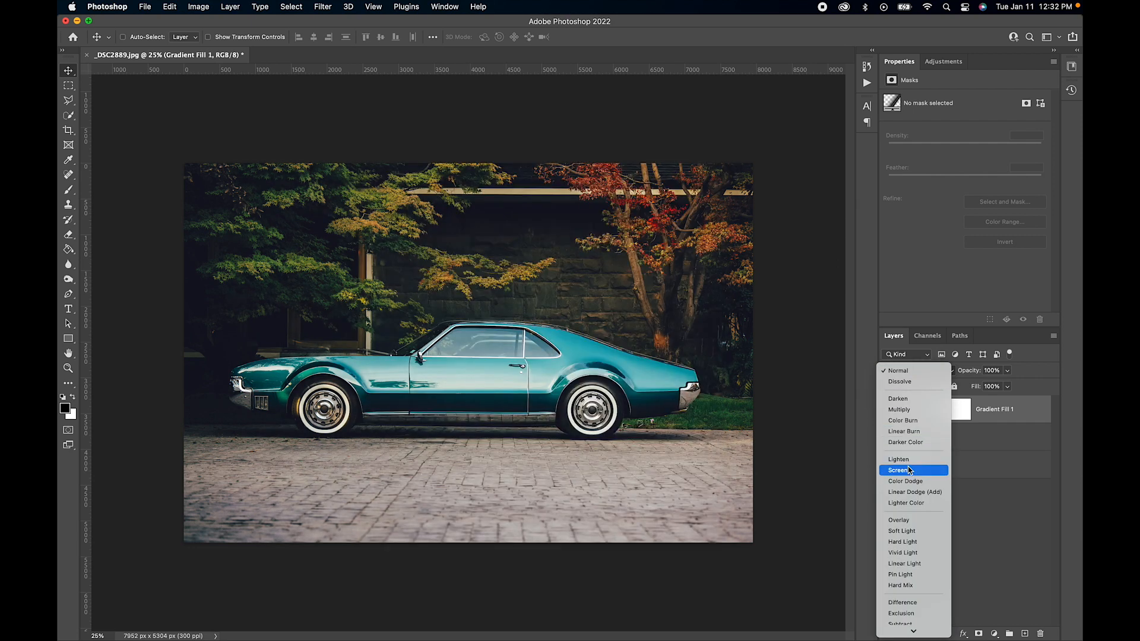
left_click(899, 471)
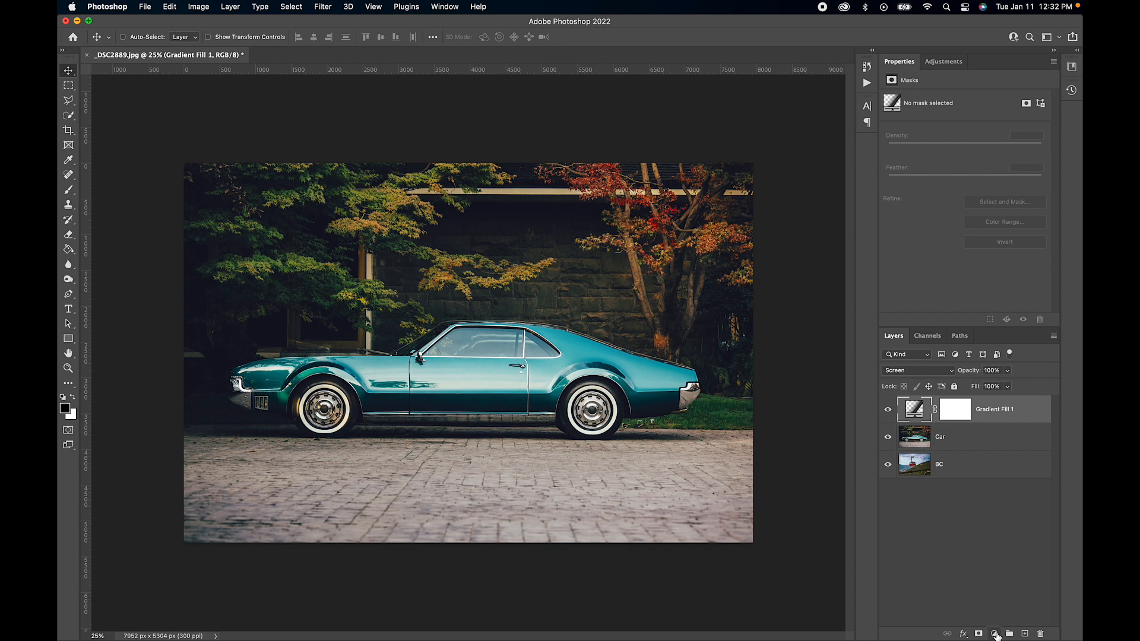
- Add a second Gradient Fill layer angled to about -110.57° and start editing its gradient
left_click(995, 633)
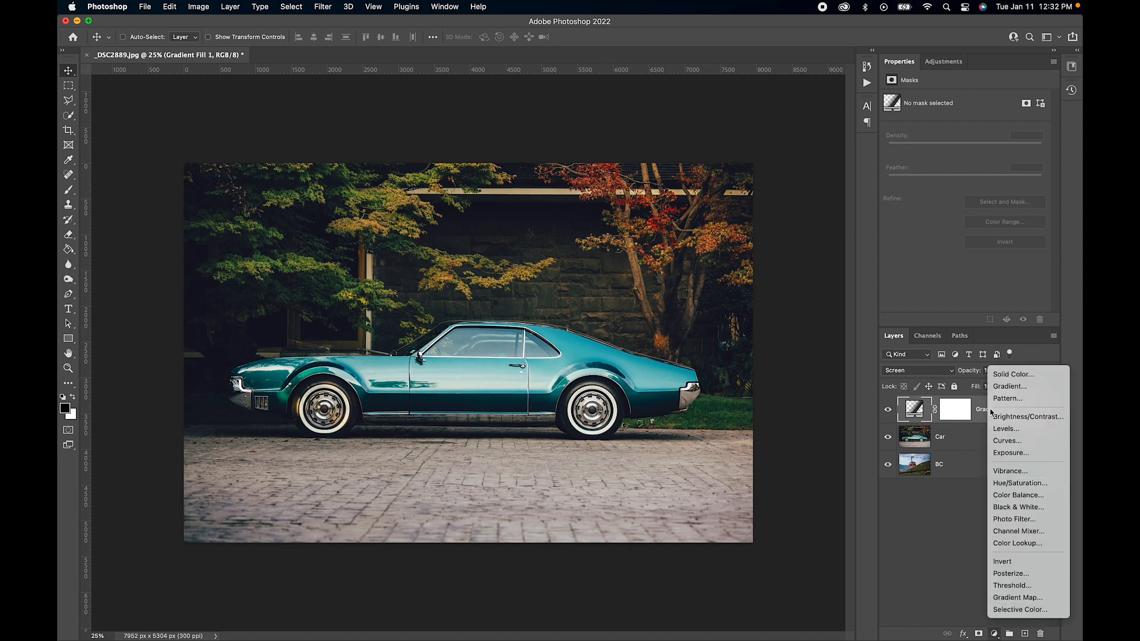
left_click(1010, 386)
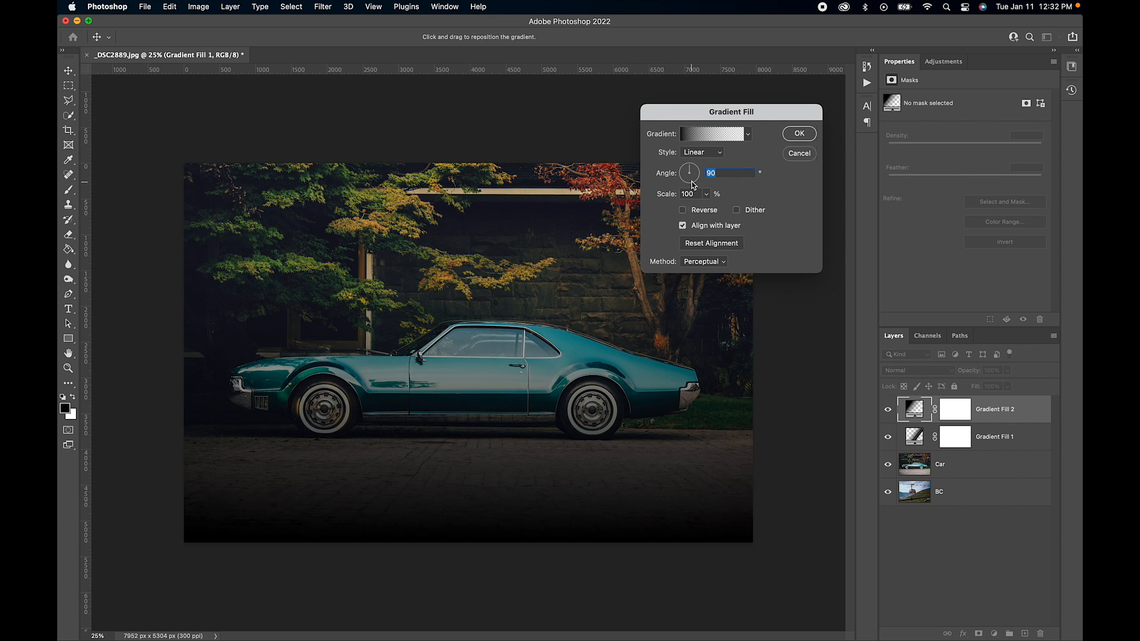
left_click(683, 210)
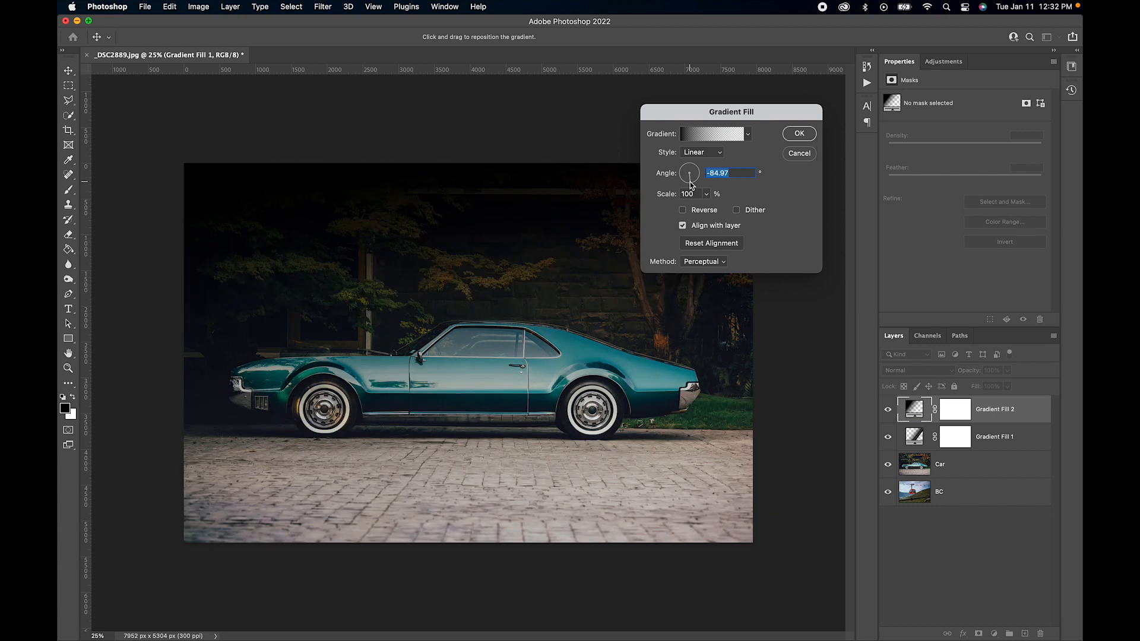
left_click_drag(690, 172, 684, 181)
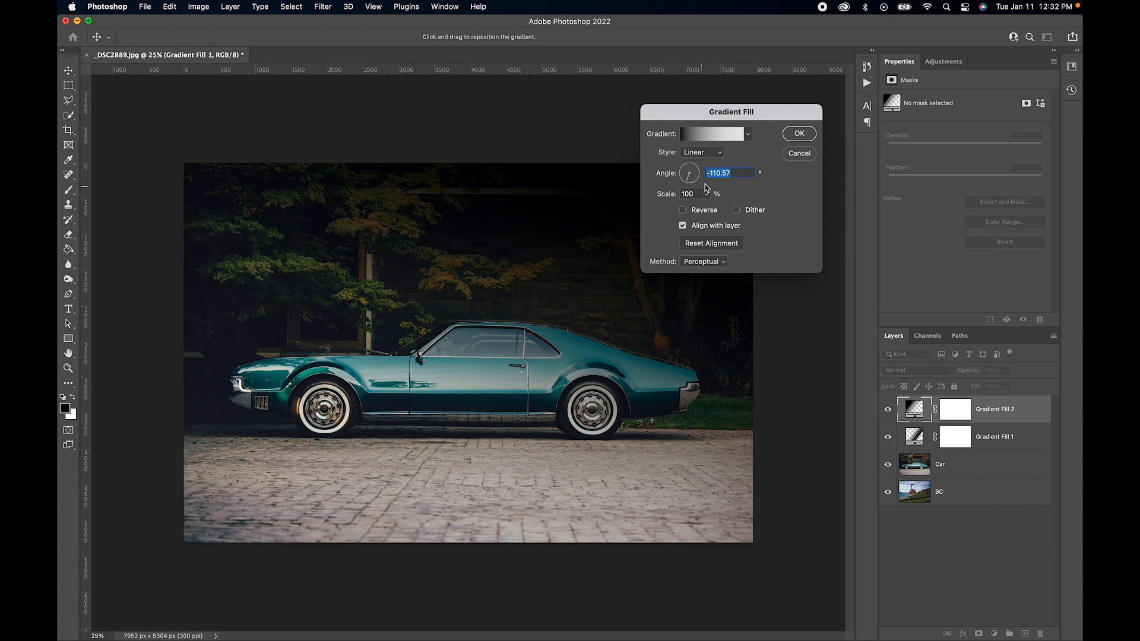
left_click(711, 134)
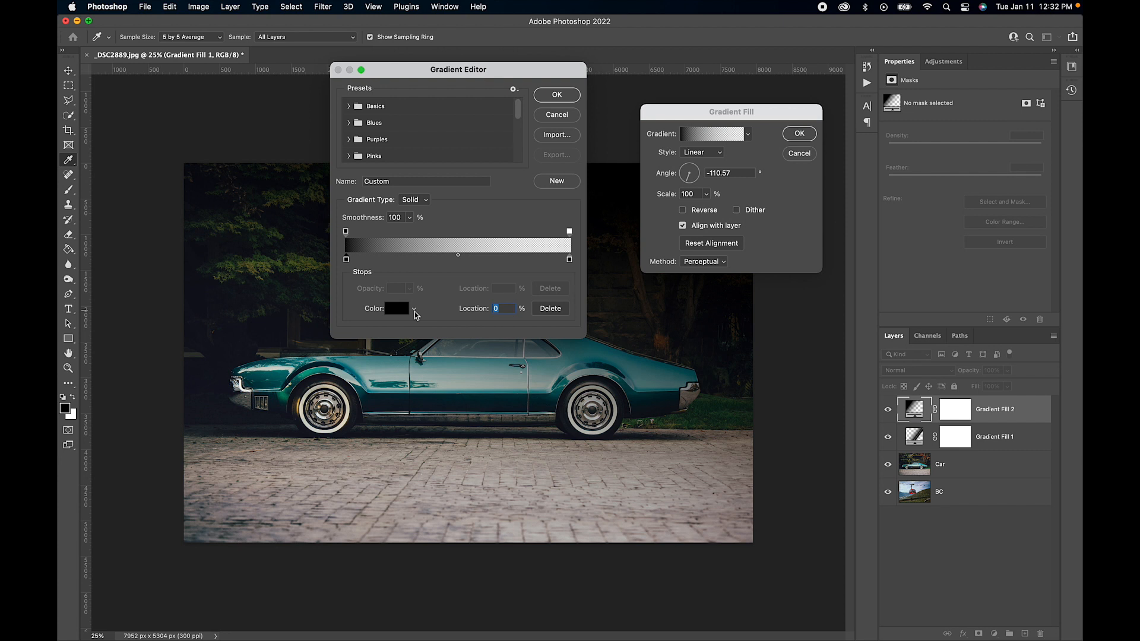
- Recolour the gradient to red 9d0909 at the start and yellow at the end, then apply it
left_click(396, 309)
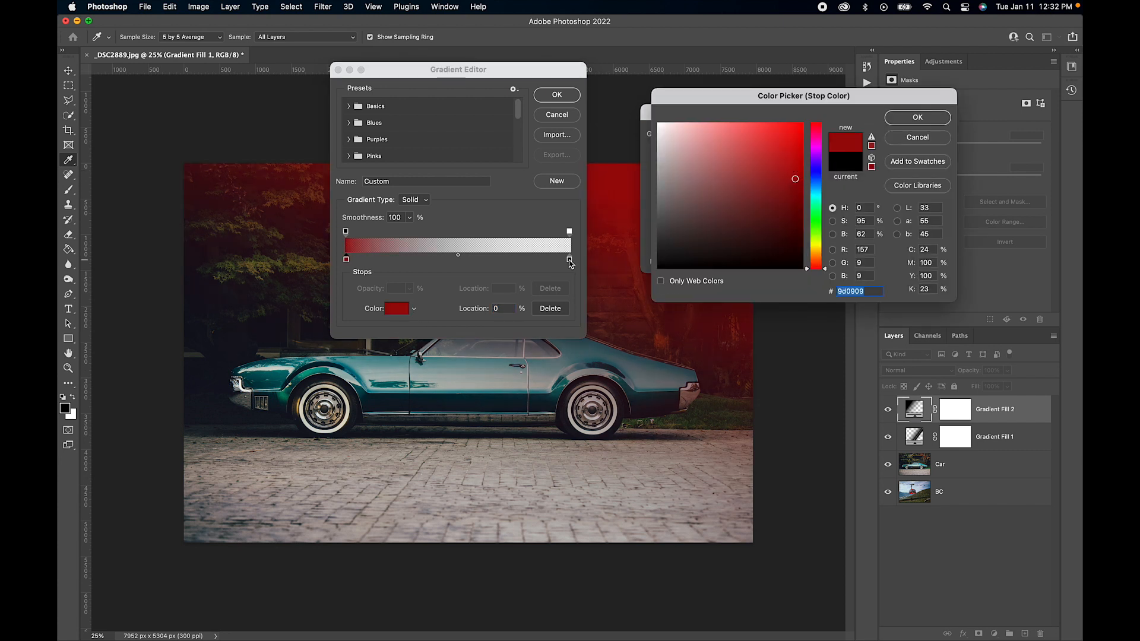
left_click(917, 118)
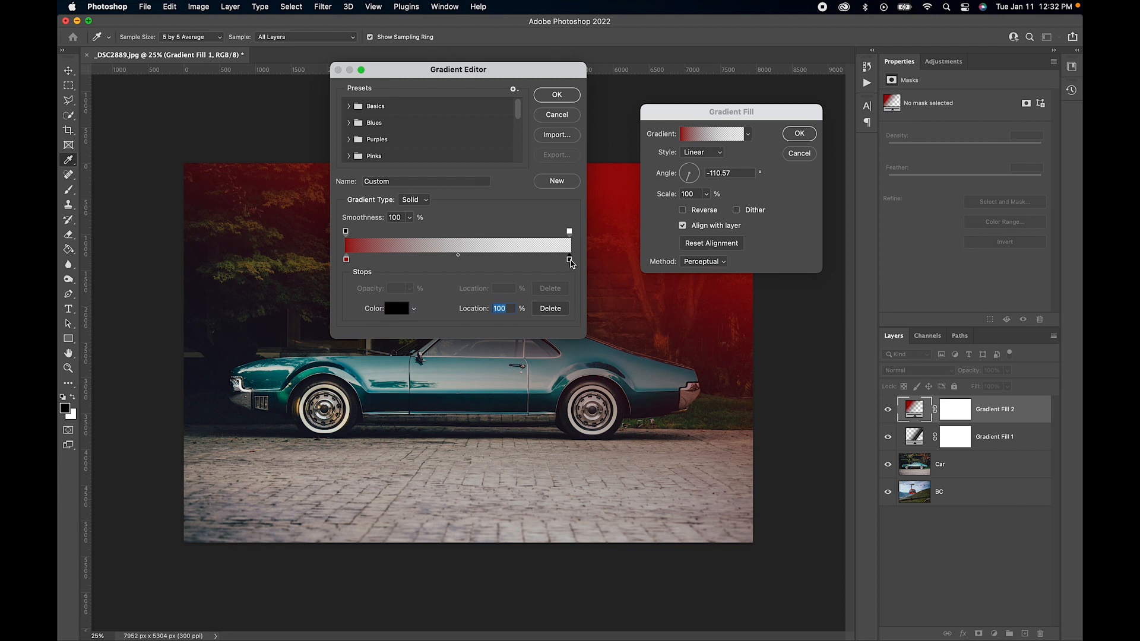
left_click(398, 309)
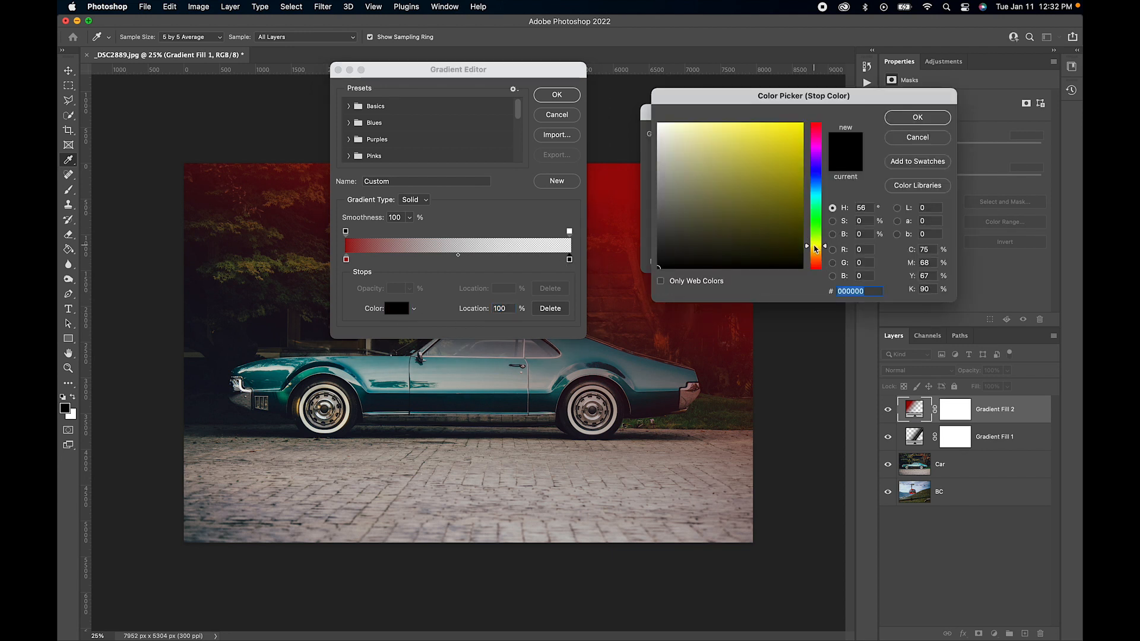
left_click(759, 132)
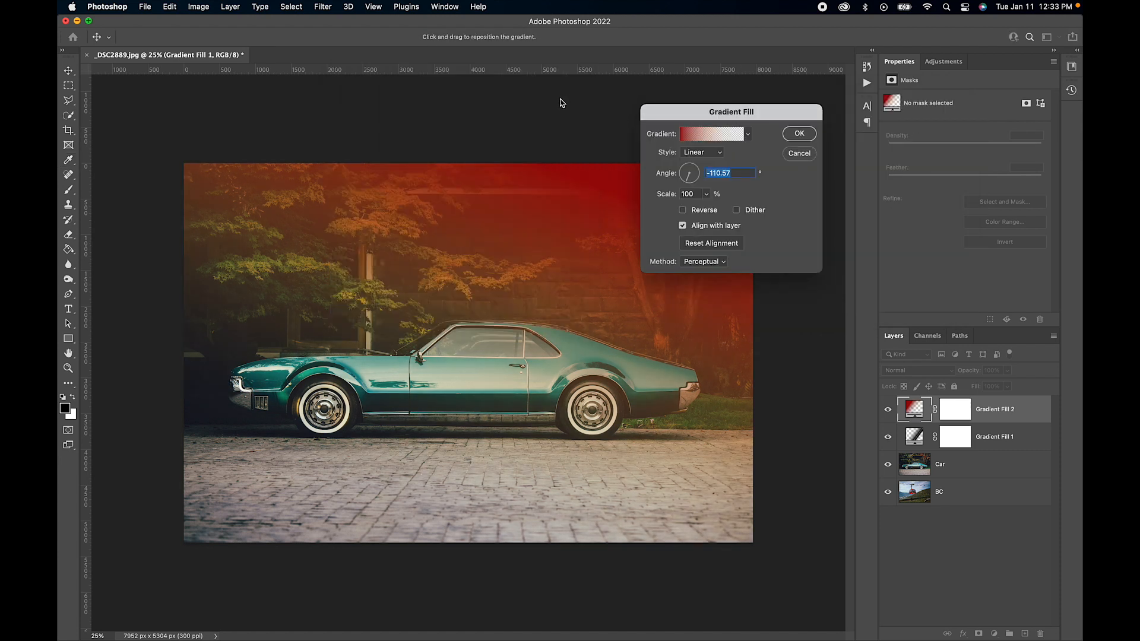
left_click(798, 133)
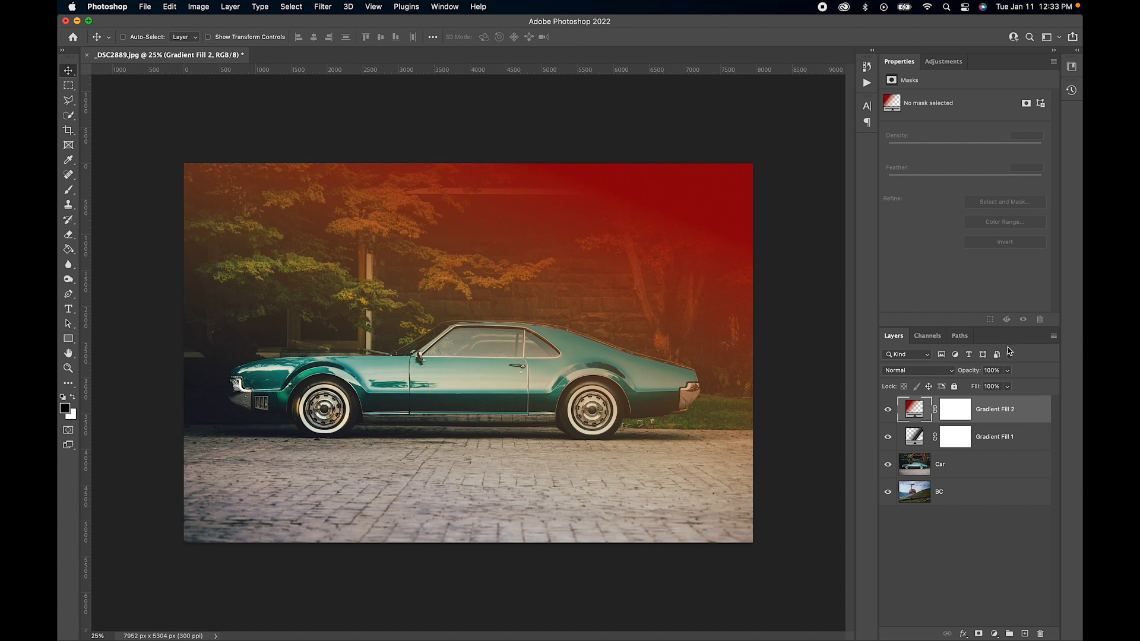
mouse_move(1014, 422)
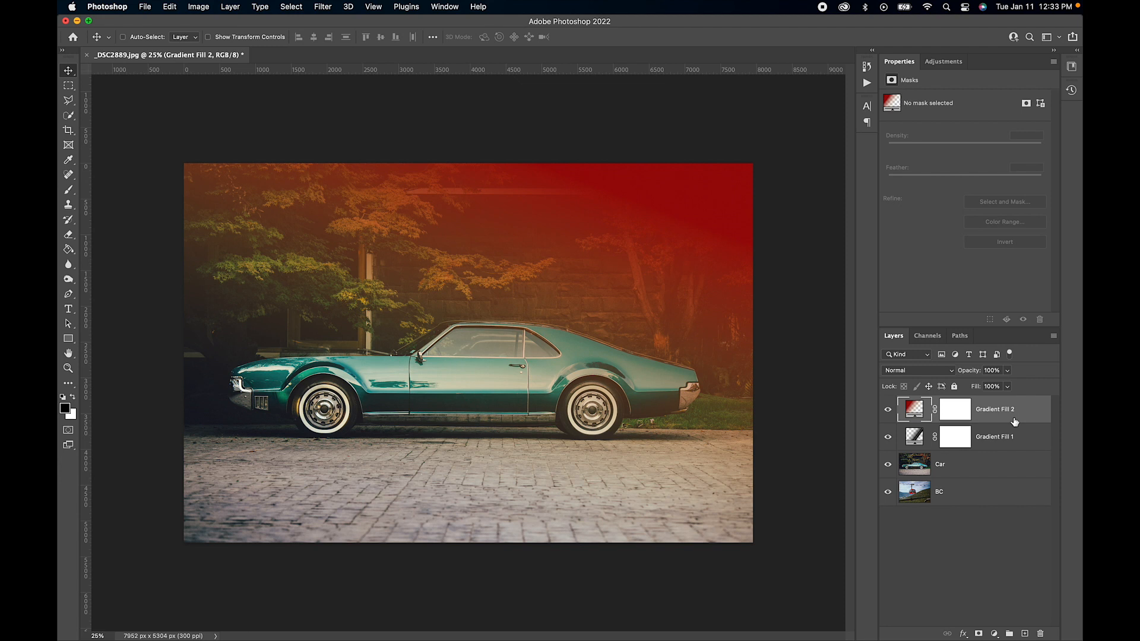
mouse_move(974, 417)
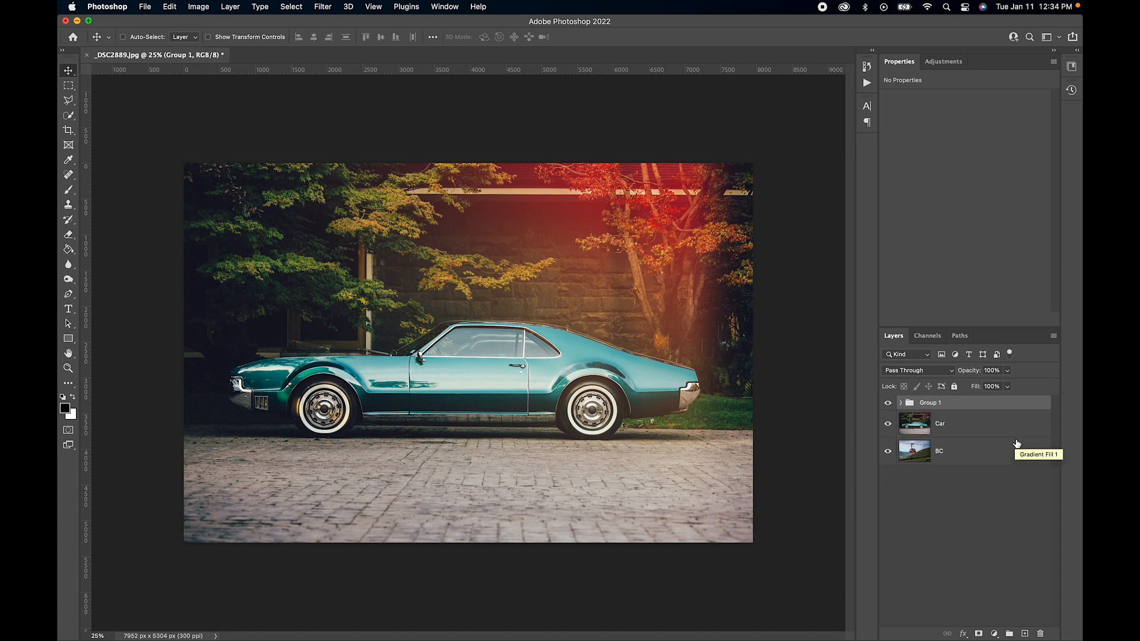
- Toggle Group 1 off and on to compare, expand it and reopen Gradient Fill 1's settings
left_click(888, 405)
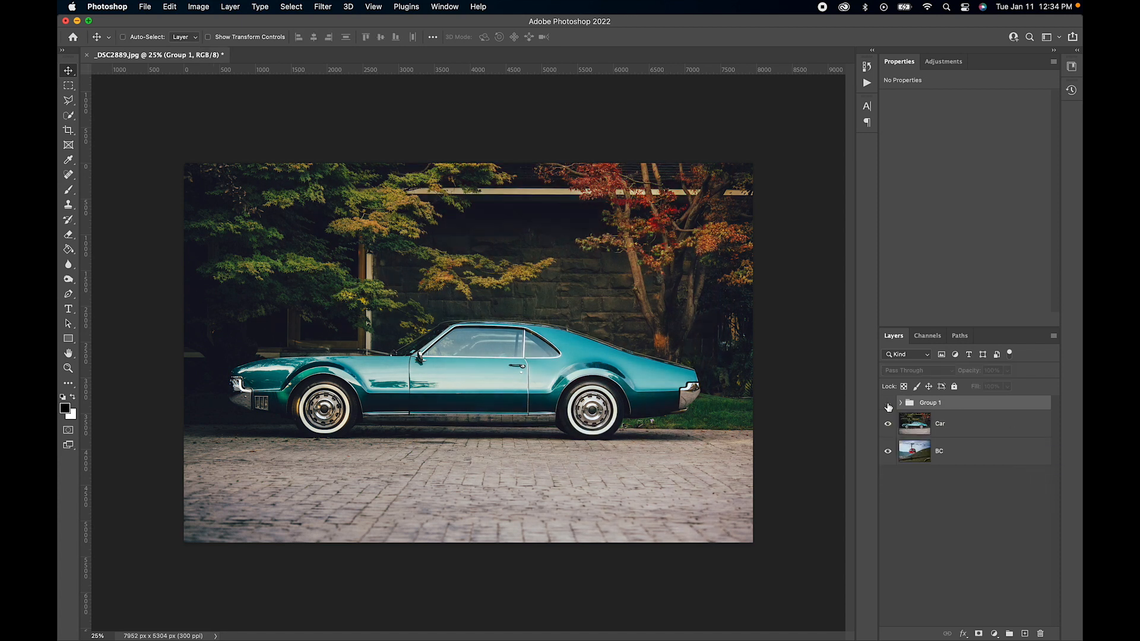
left_click(888, 424)
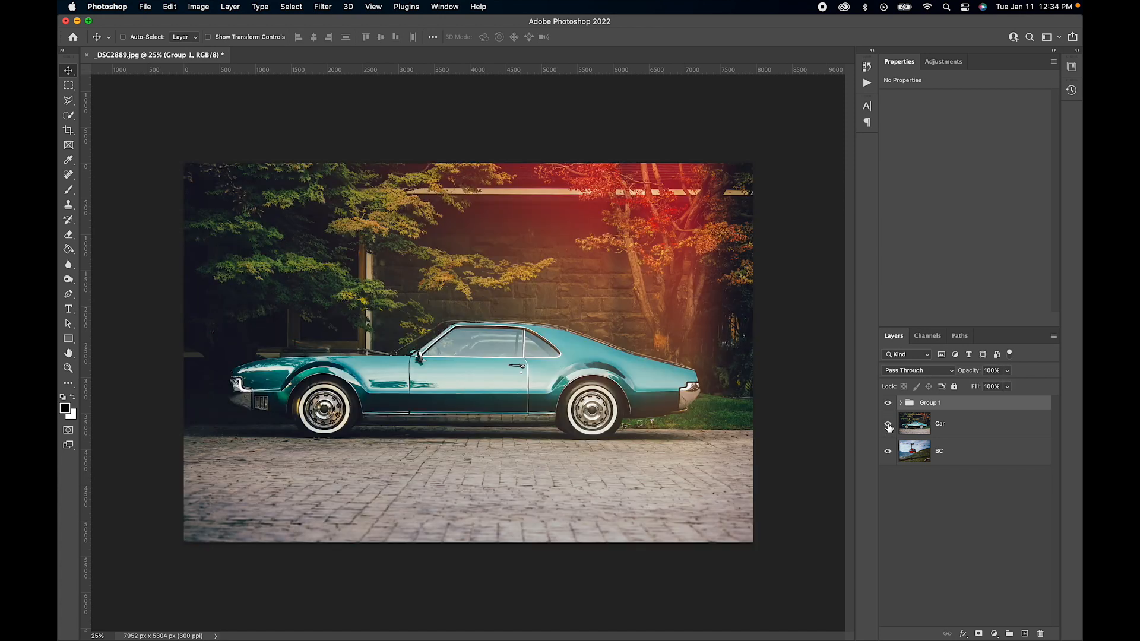
left_click(889, 427)
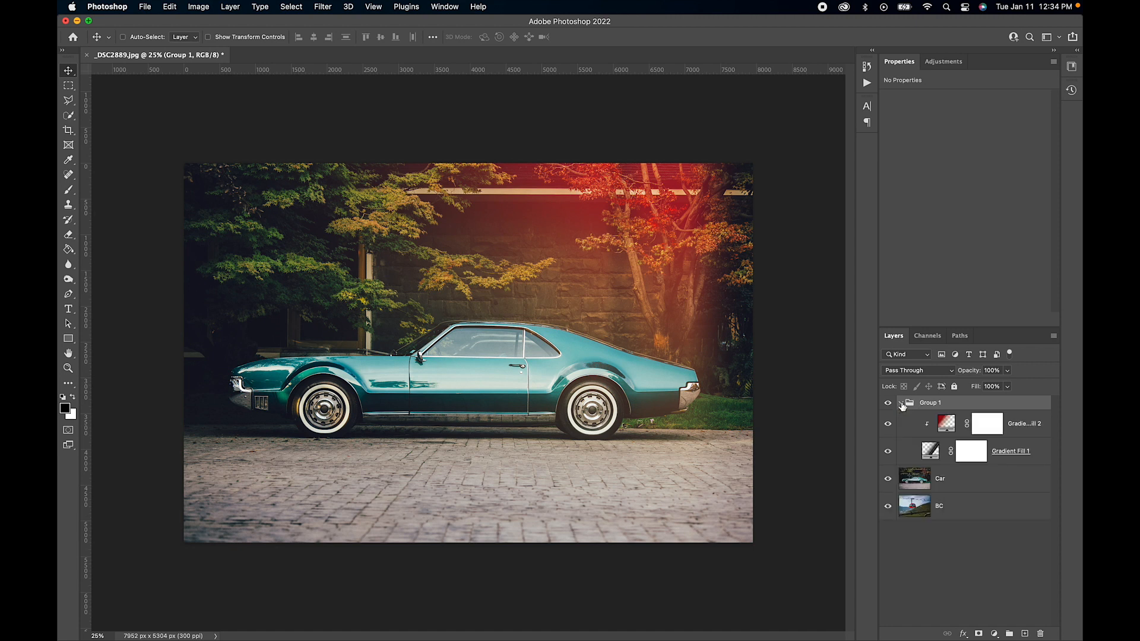
mouse_move(781, 367)
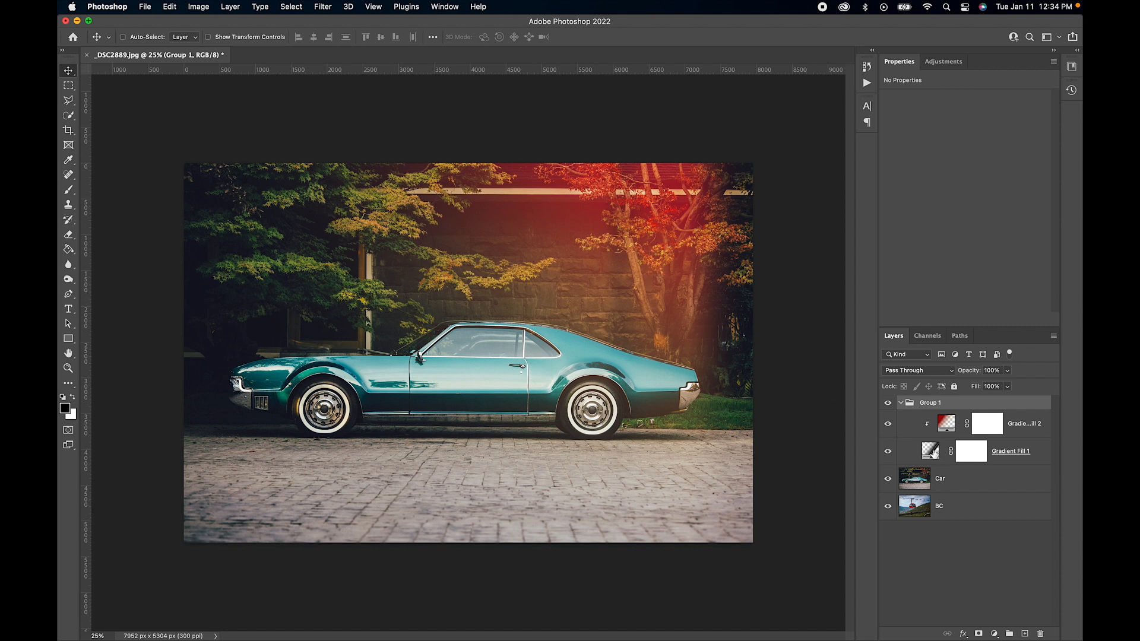
double_click(932, 452)
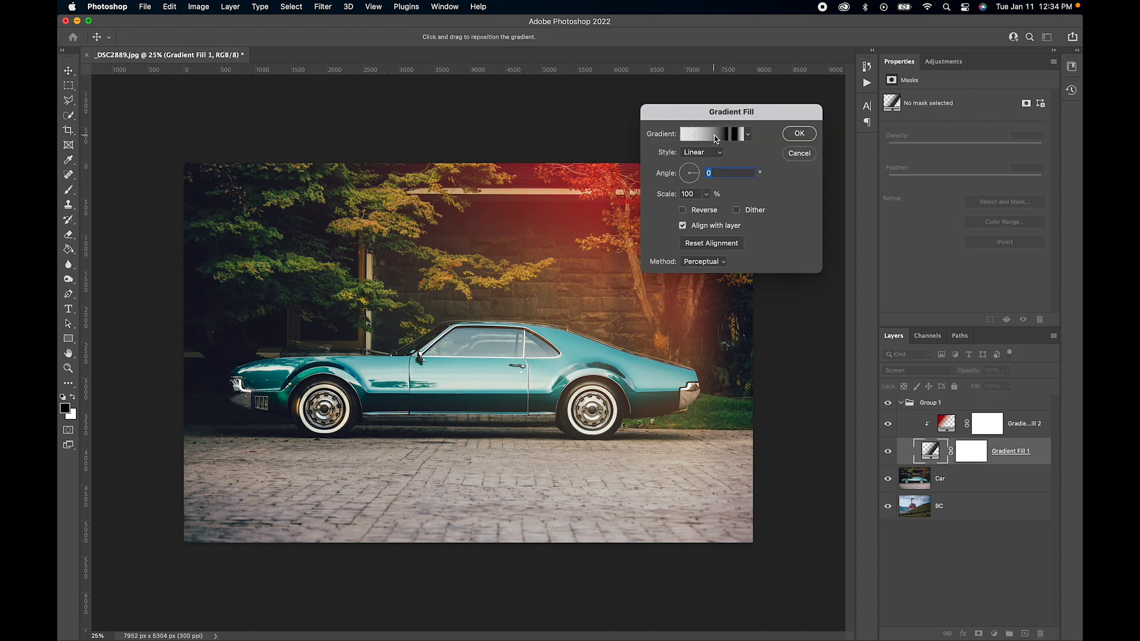
- Move a transparency stop to 91% at 49% opacity, push the midpoint right, and apply
left_click(710, 134)
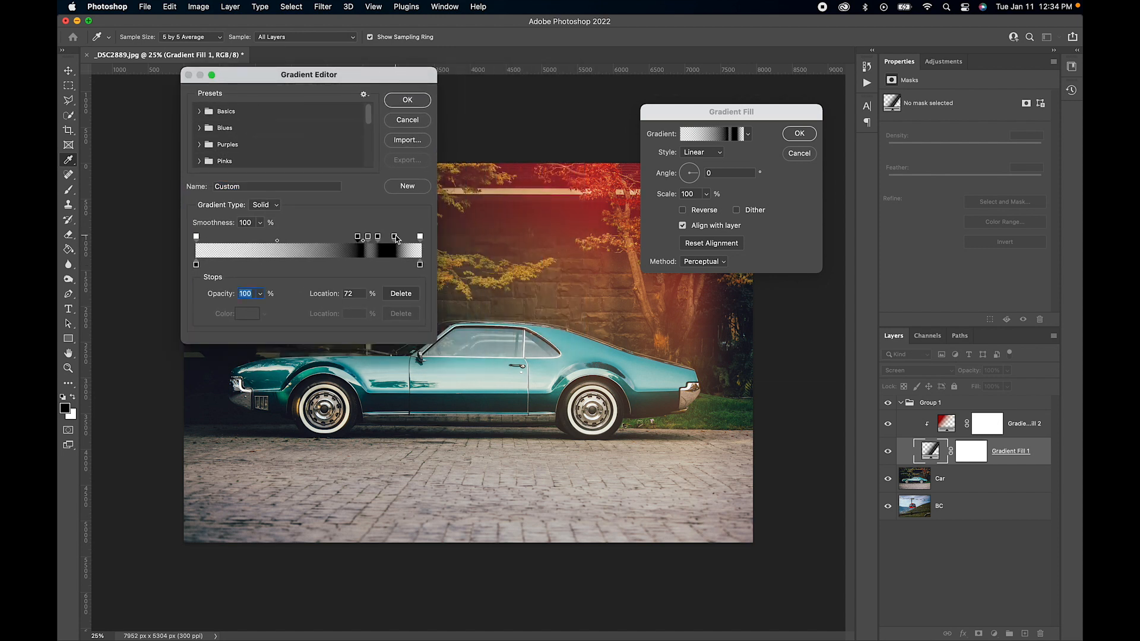
left_click_drag(393, 236, 404, 236)
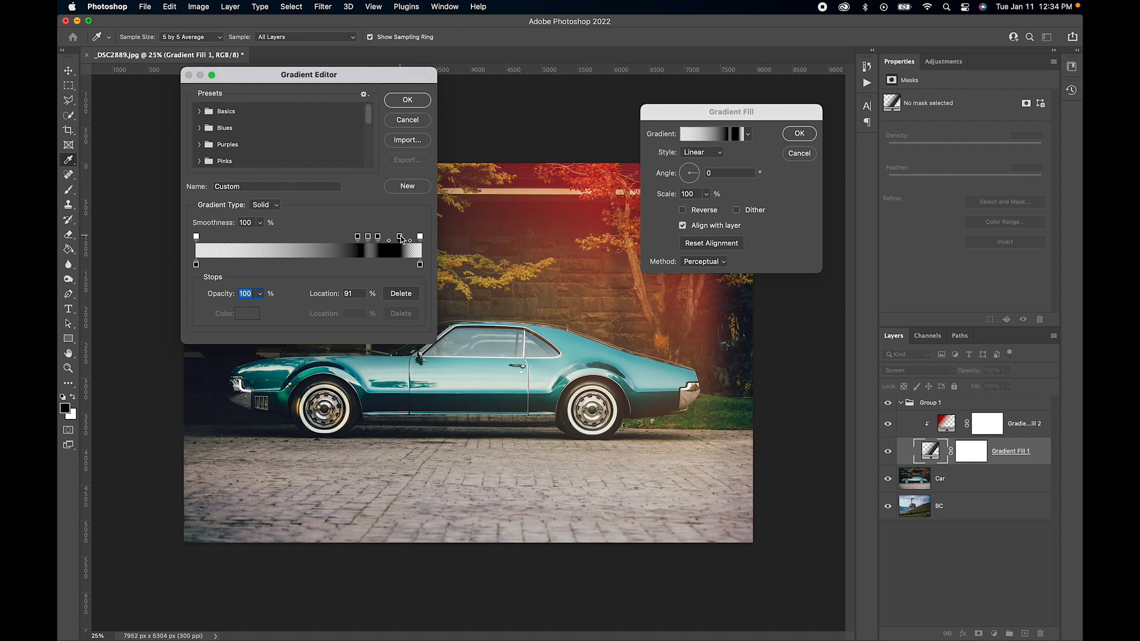
left_click_drag(399, 236, 387, 236)
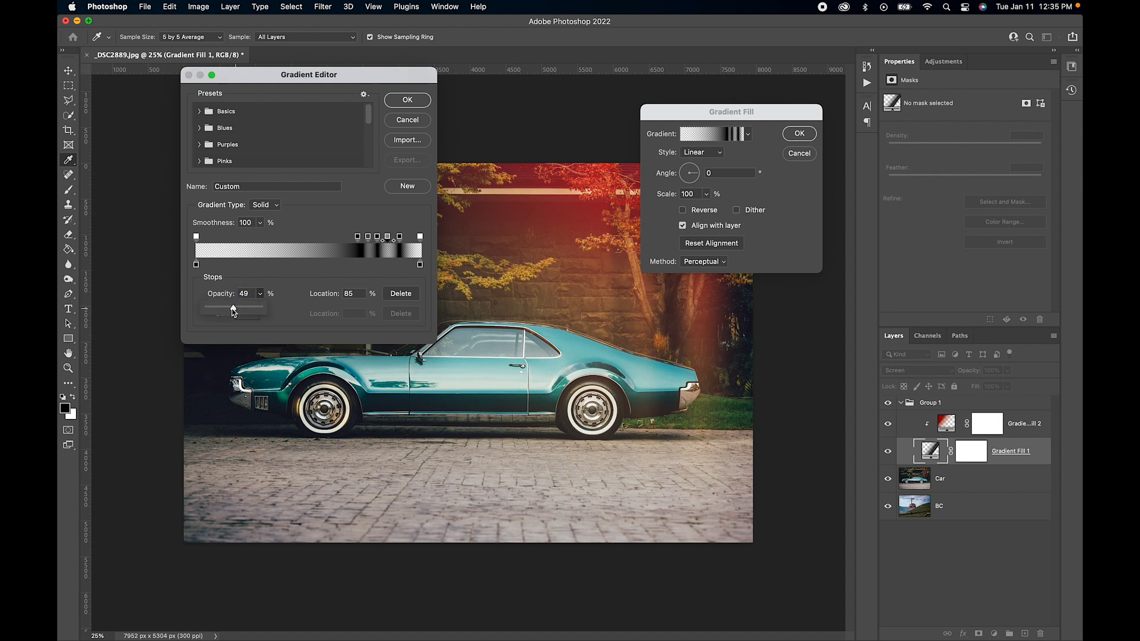
left_click(357, 236)
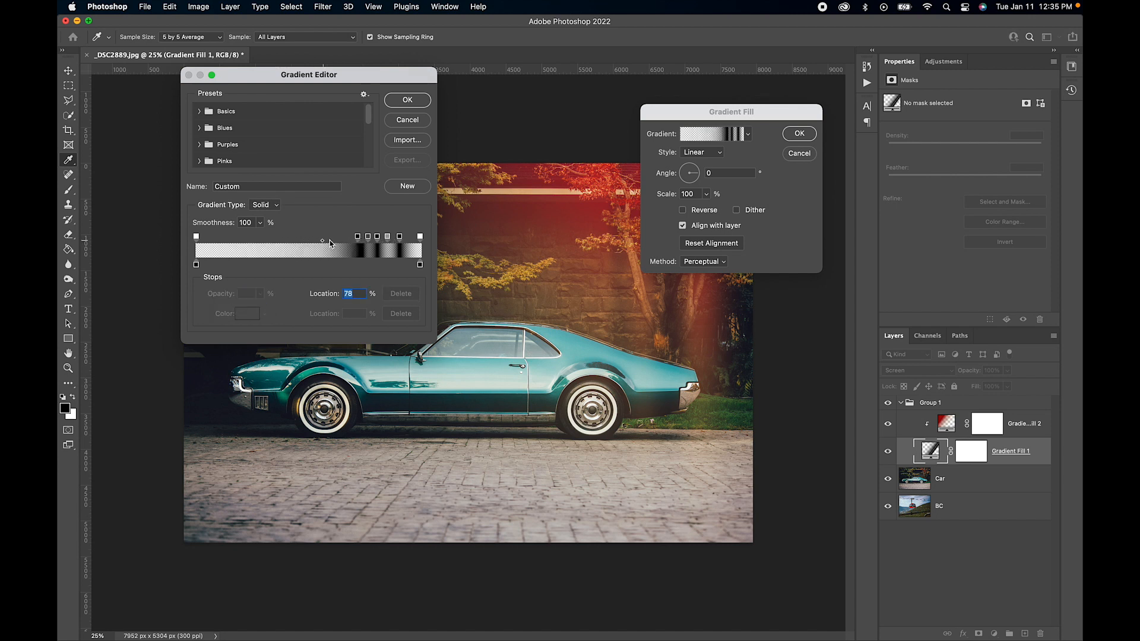
left_click_drag(322, 241, 347, 241)
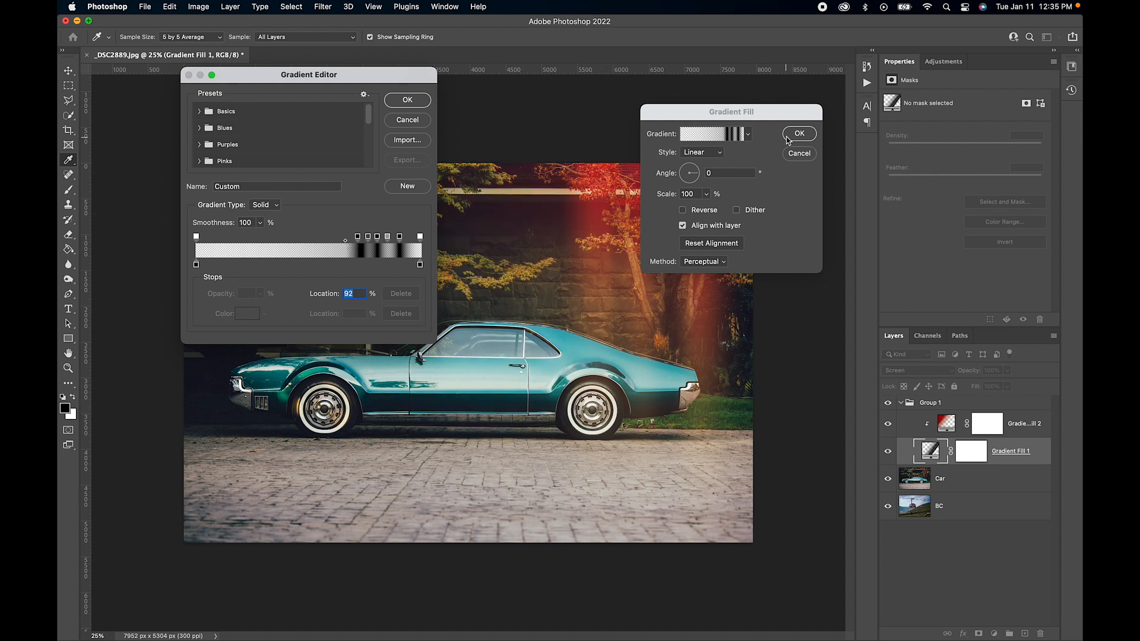
left_click(406, 100)
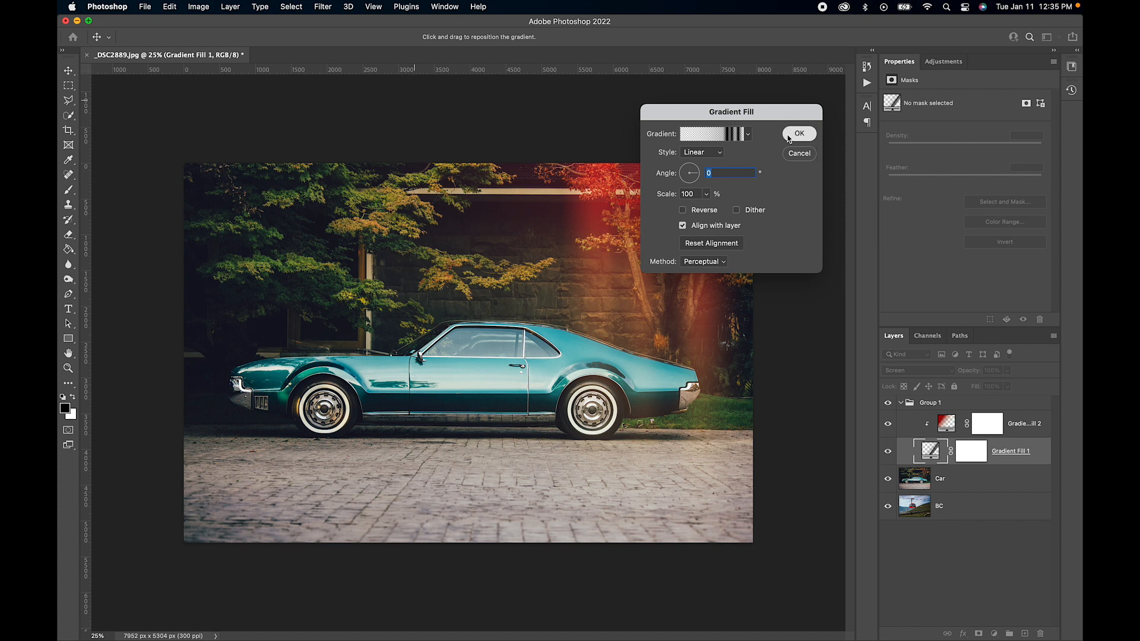
left_click(798, 133)
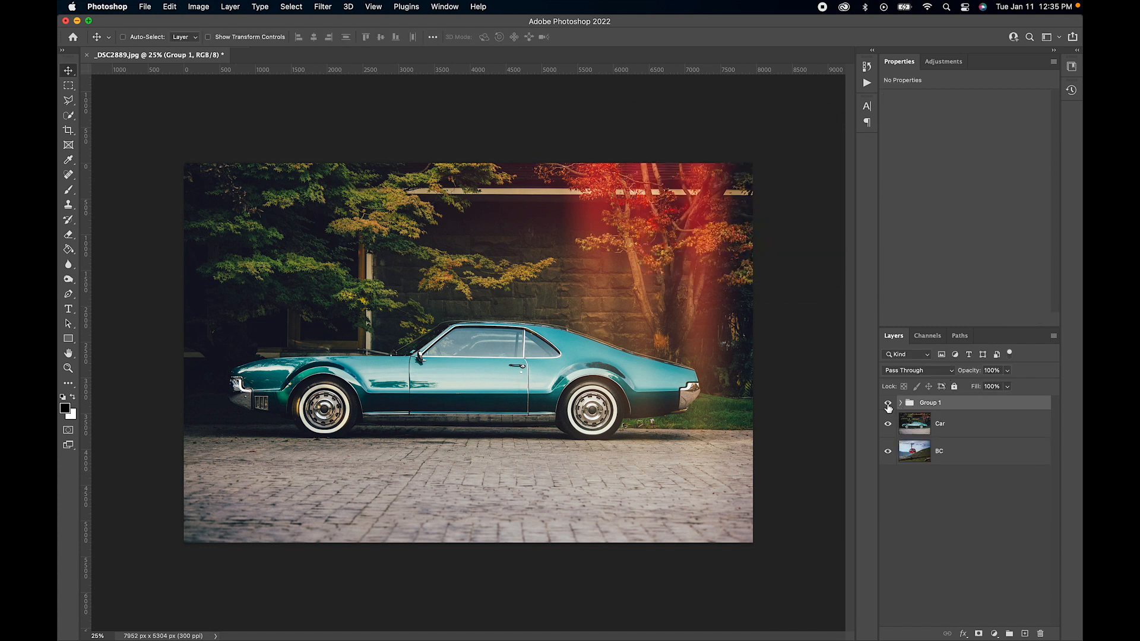
mouse_move(889, 404)
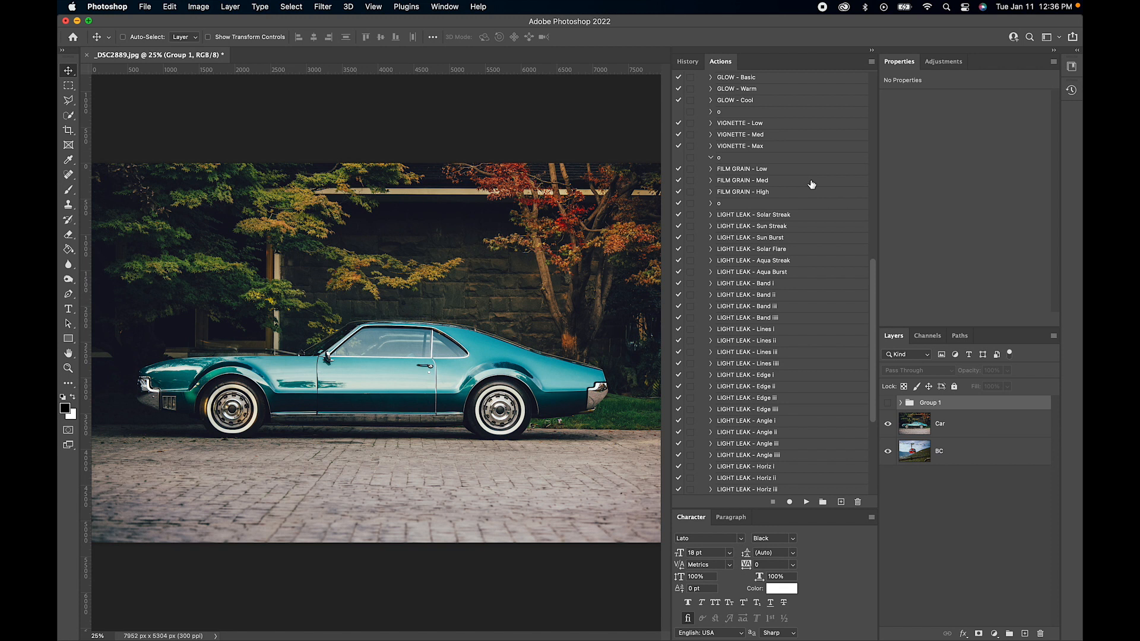
- Scroll through the LIGHT LEAK presets in the Actions panel
scroll("down", 3)
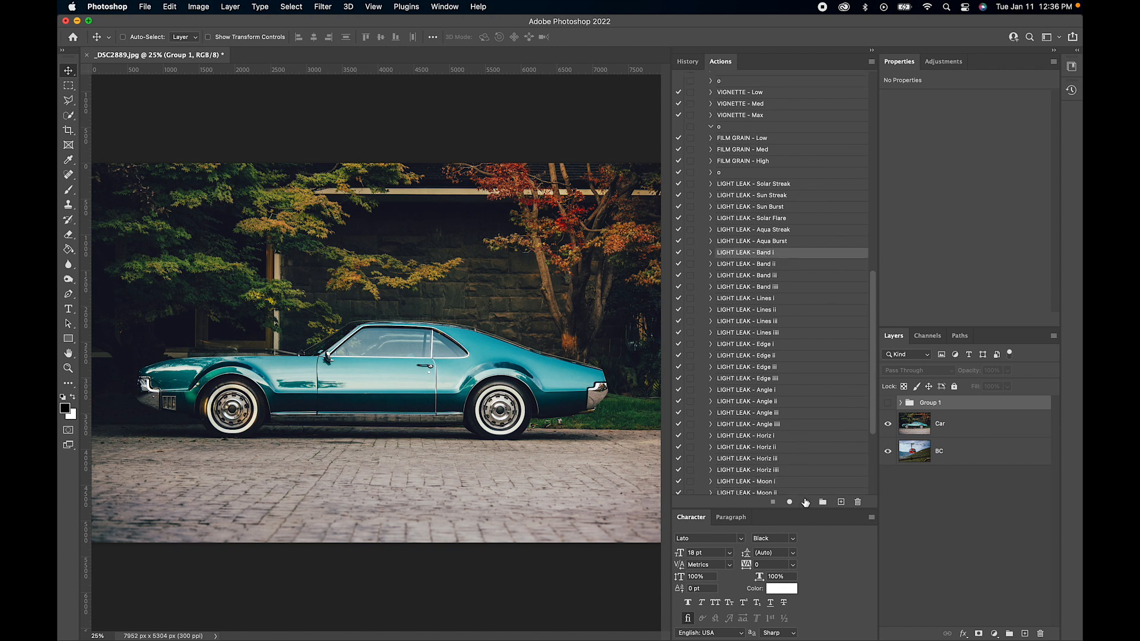